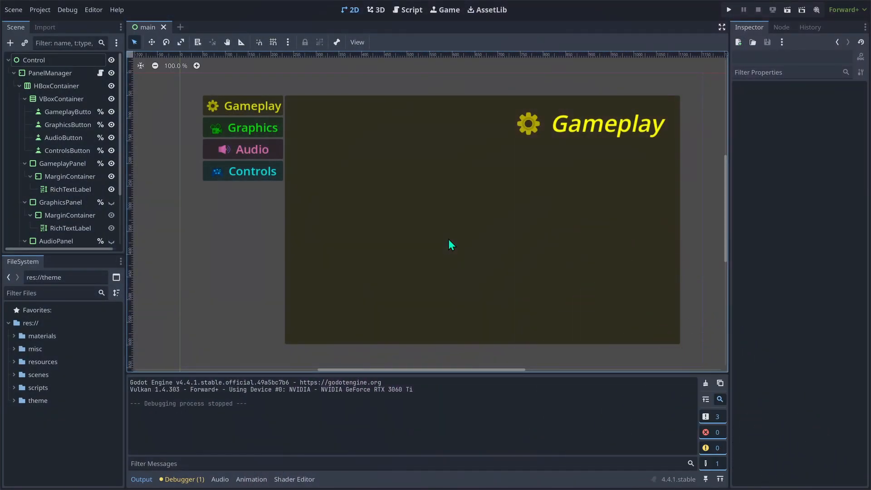
mouse_move(254, 110)
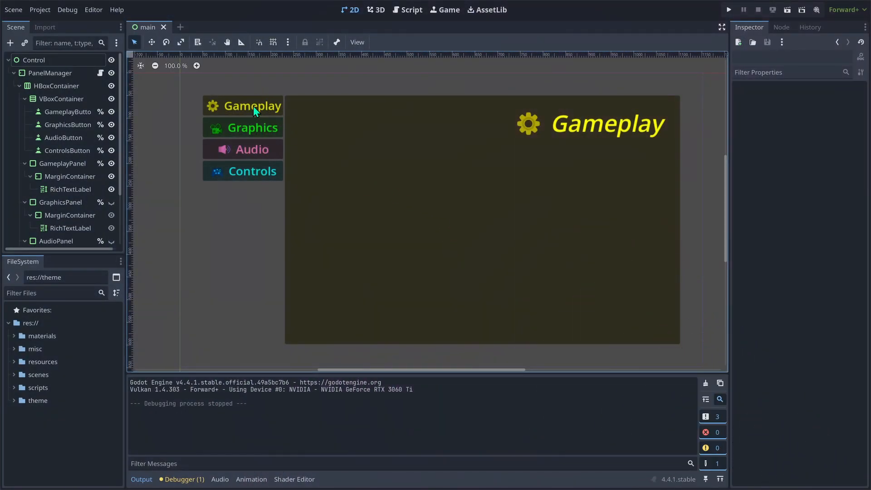
mouse_move(253, 211)
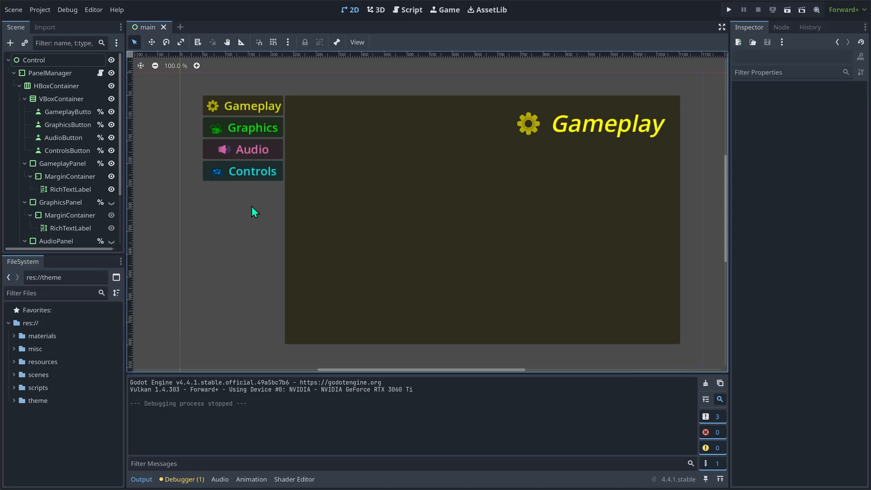
Add a MarginContainer named PanelManager under the Control root with 50 px theme-override margins
left_click(68, 149)
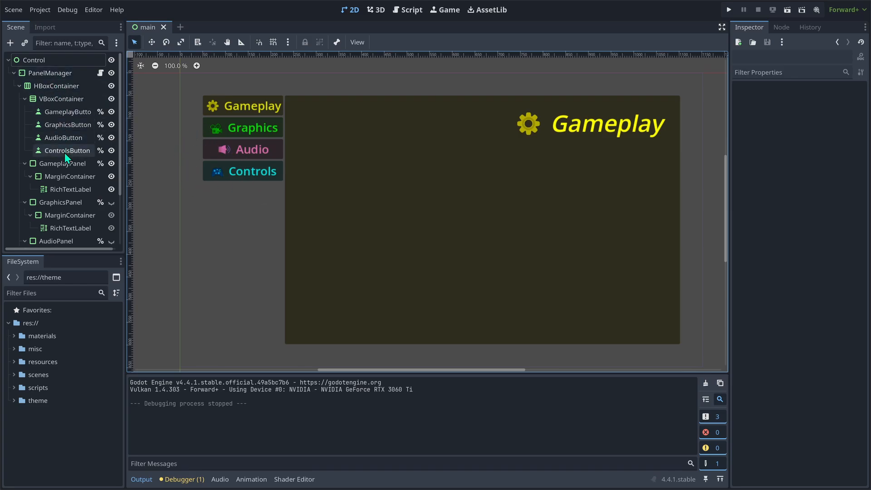
mouse_move(188, 233)
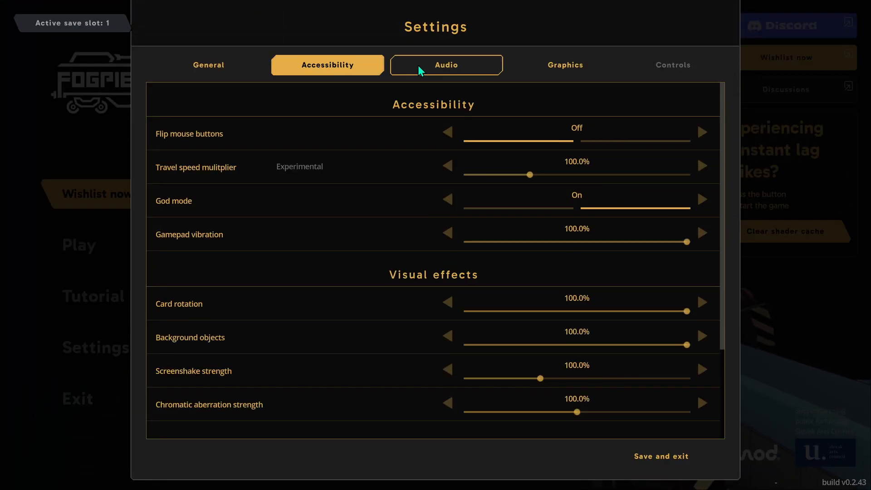
left_click(564, 64)
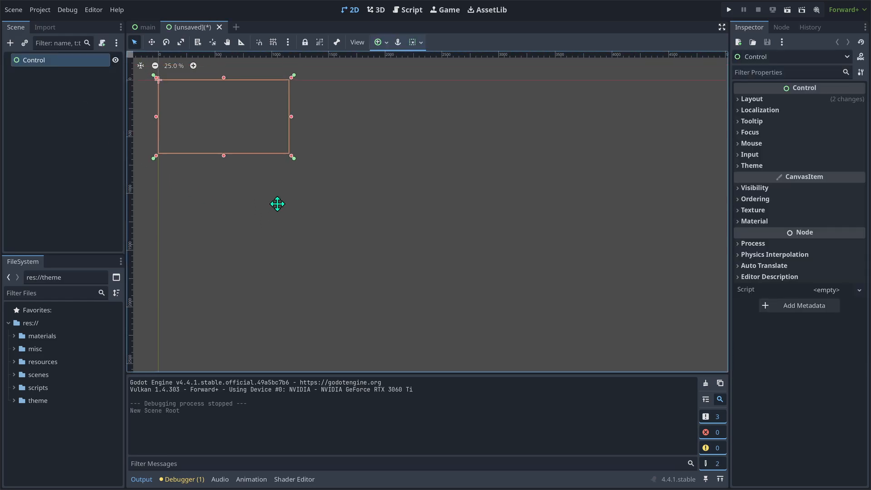
left_click(148, 26)
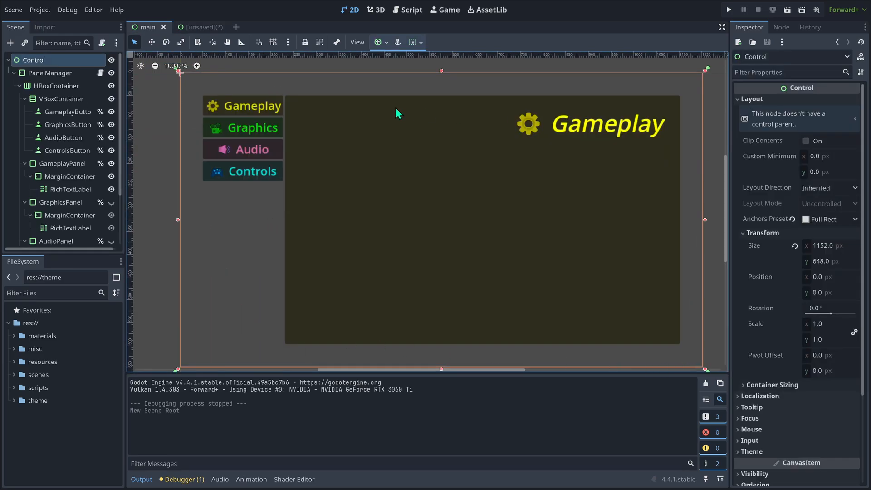
left_click(194, 26)
type("M")
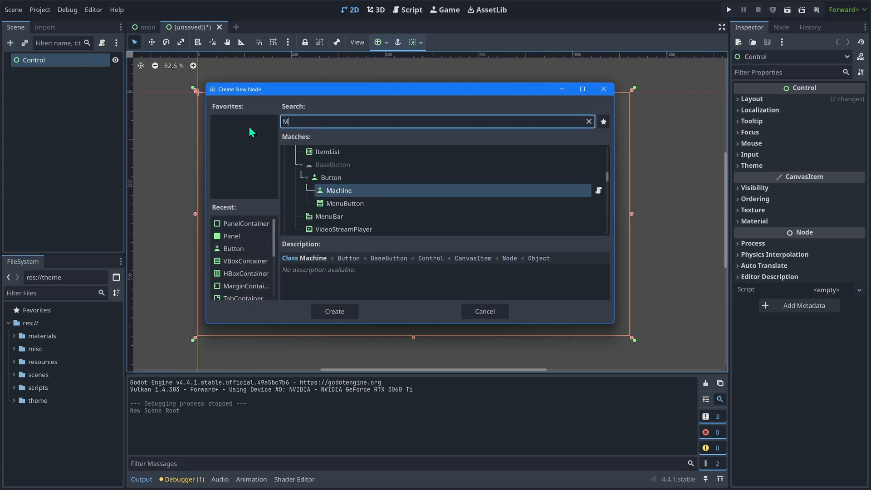
left_click(334, 311)
type("PanelManager")
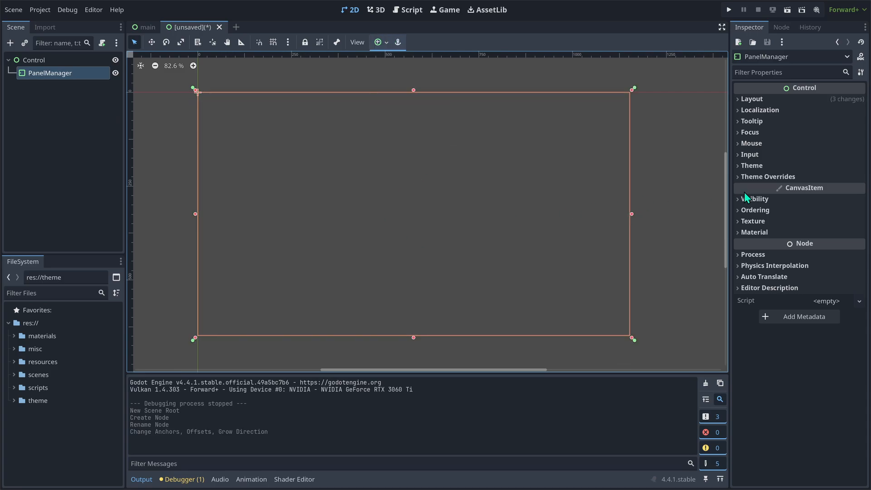
left_click(768, 176)
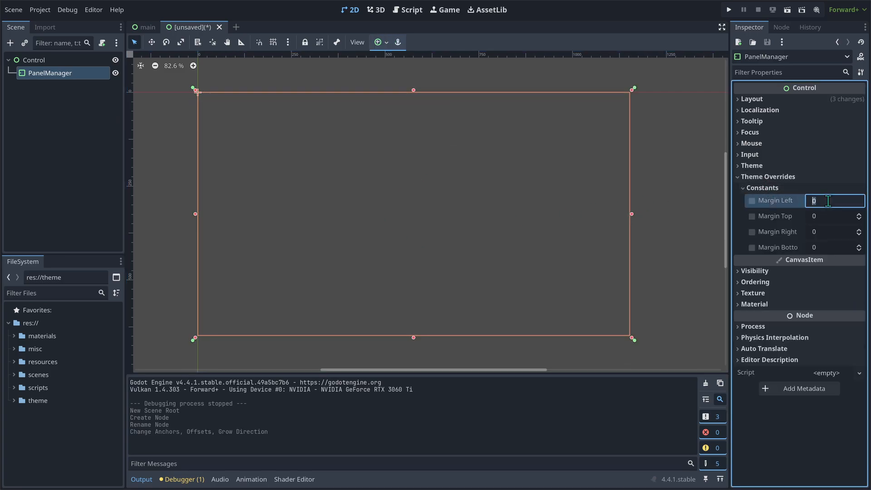
type("50")
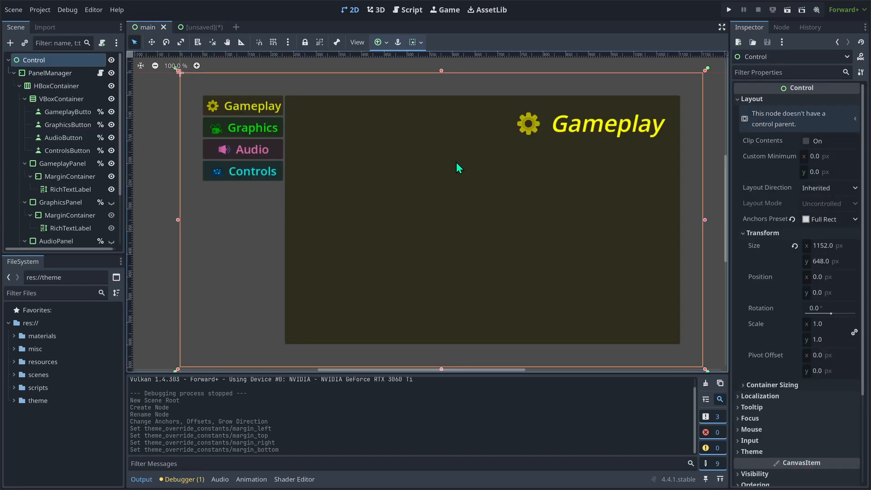
mouse_move(462, 194)
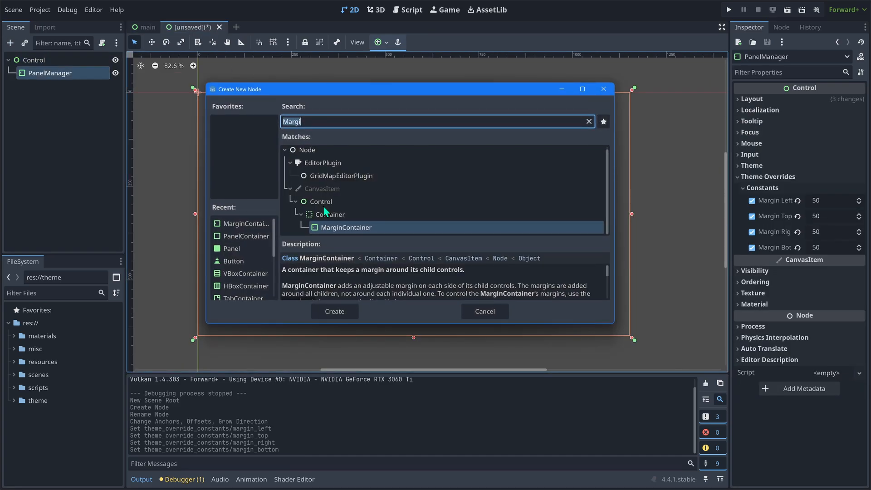
Add an HBoxContainer under PanelManager and a VBoxContainer inside it
type("HB")
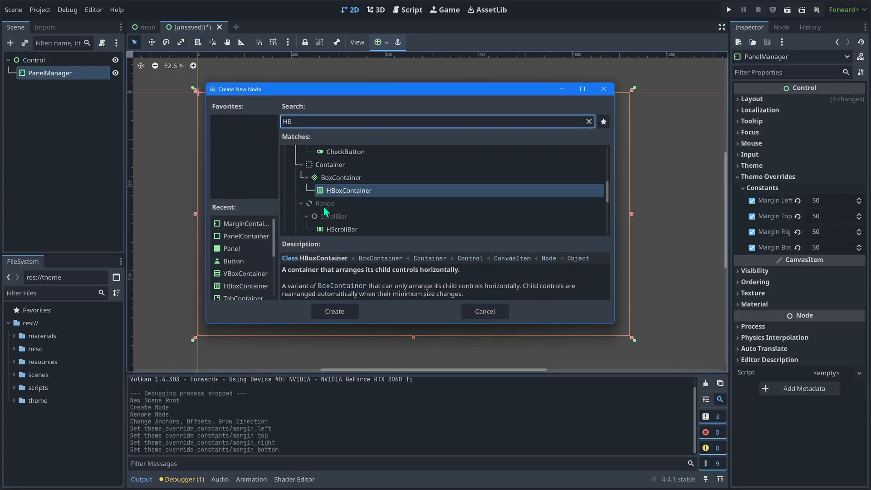
left_click(335, 311)
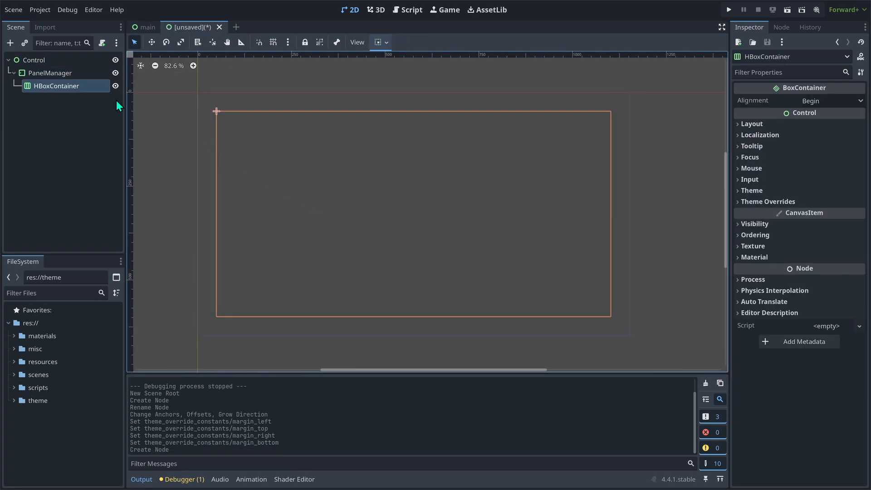
left_click(10, 42)
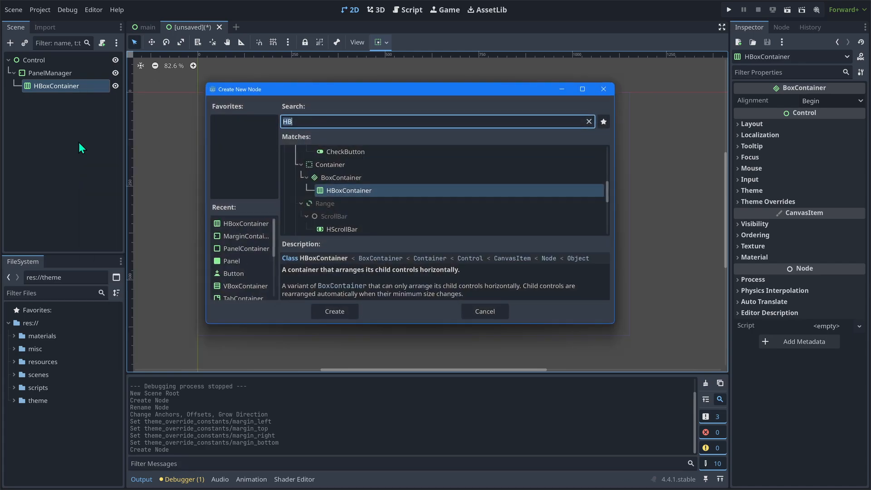
left_click(334, 311)
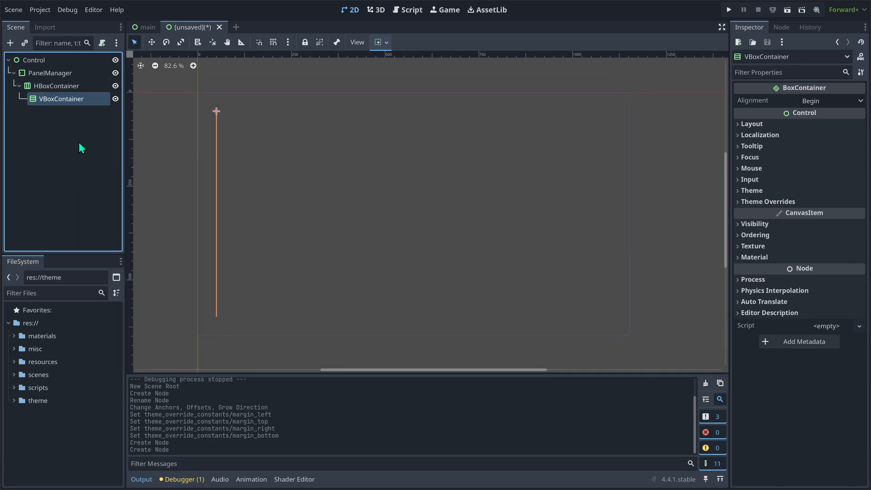
left_click(752, 123)
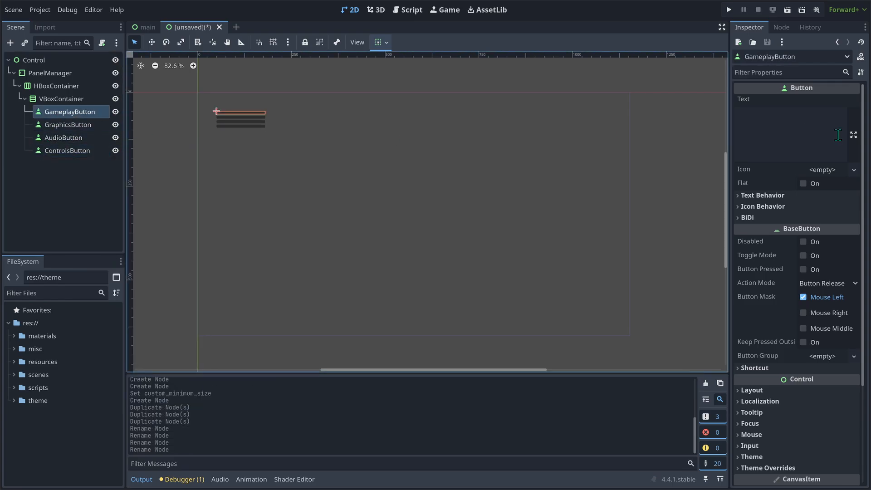
Label the buttons Gameplay, Graphics, Audio and Controls
left_click(68, 125)
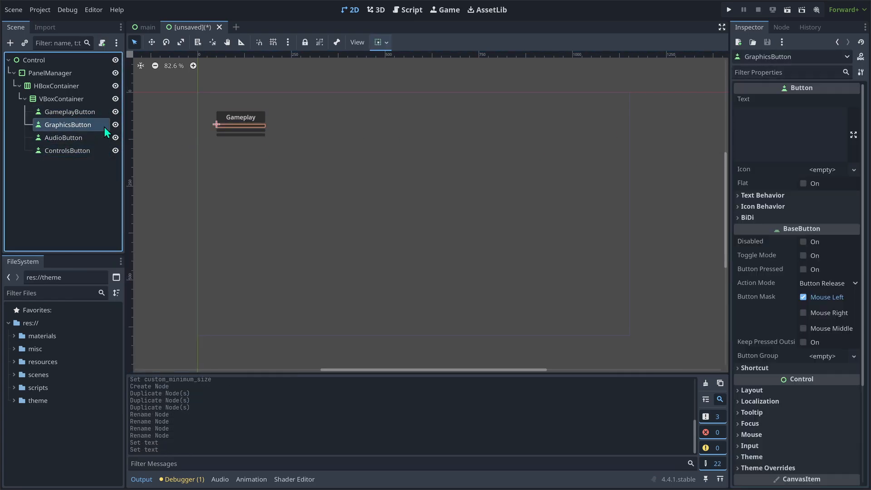
left_click(66, 150)
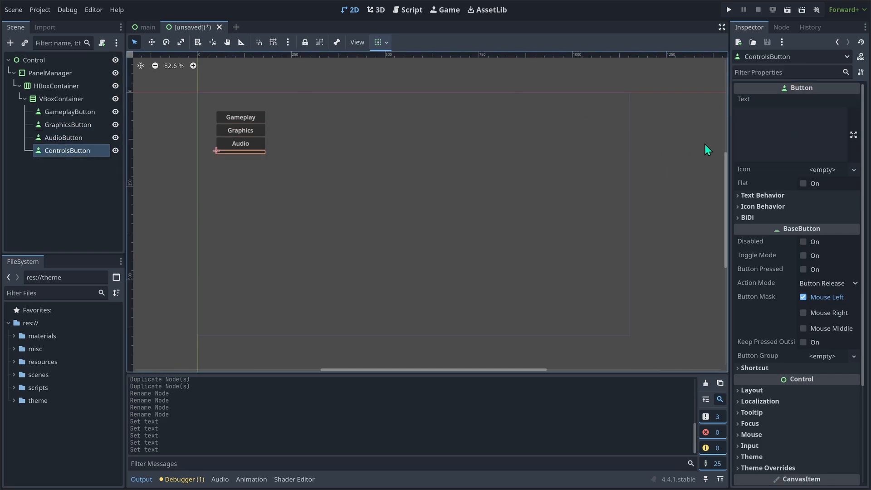
type("Controls")
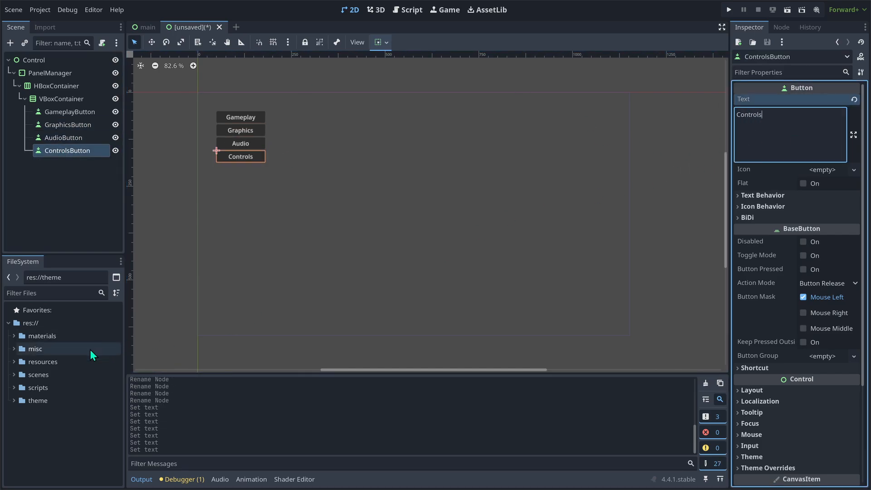
Create a ButtonGroup resource in res:// saved as settings_button_group.tres
right_click(29, 323)
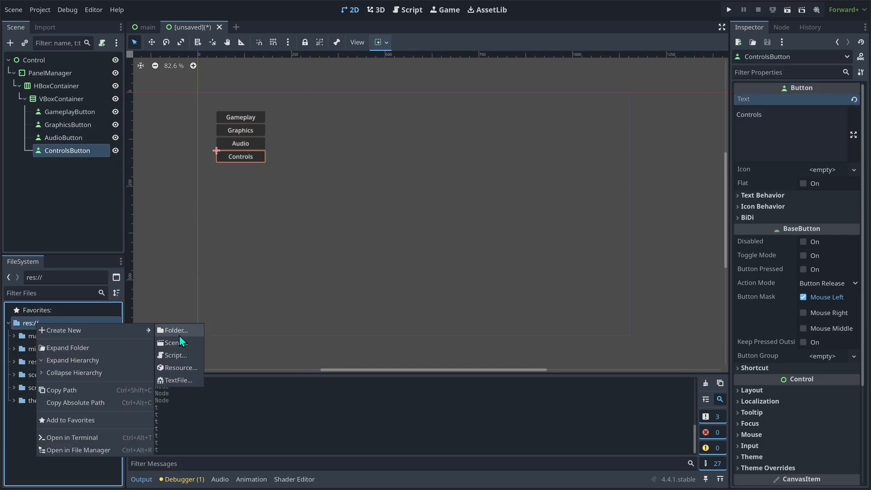
left_click(180, 367)
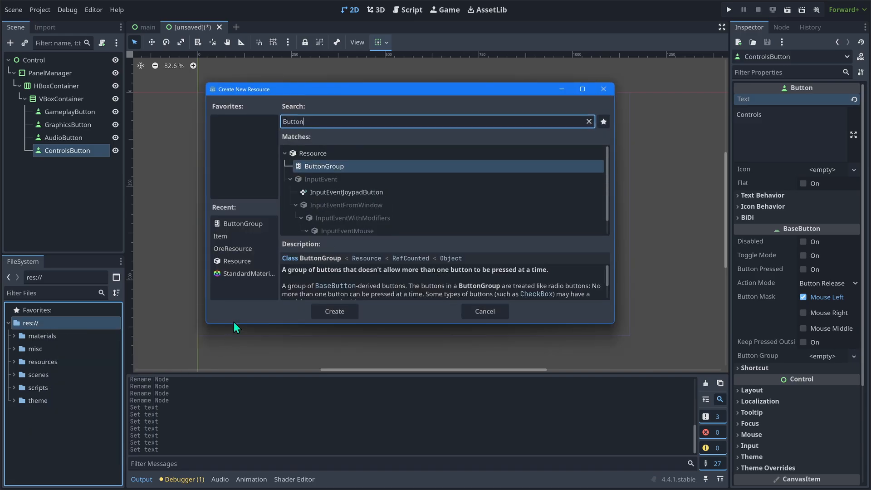
left_click(334, 311)
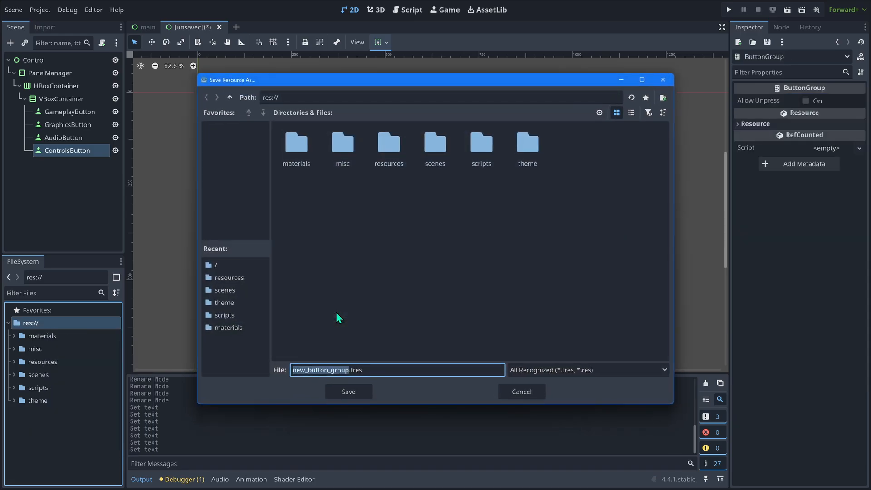
type("setti")
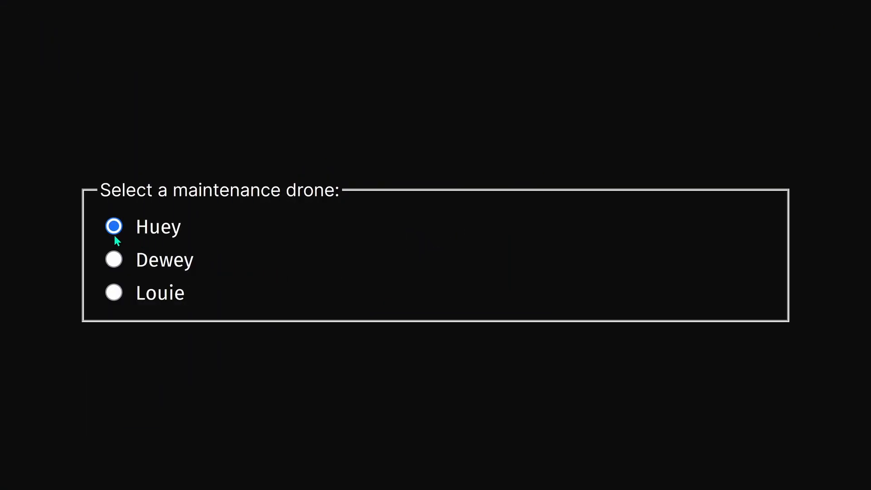
left_click(114, 293)
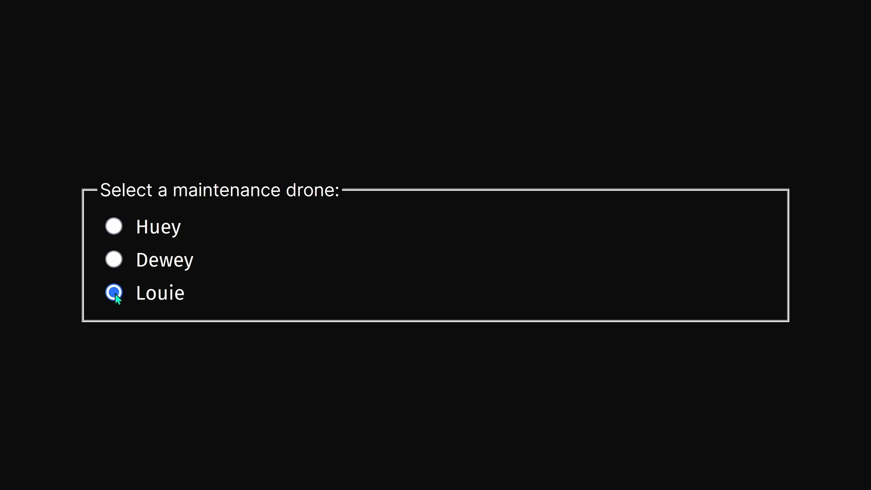
left_click(115, 259)
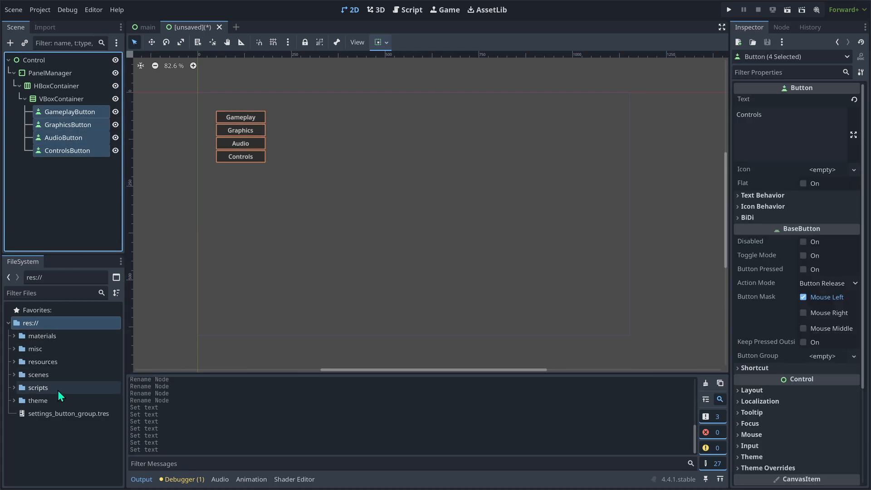
Assign settings_button_group to all four buttons, enable Toggle Mode and Access as Unique Name
left_click(68, 412)
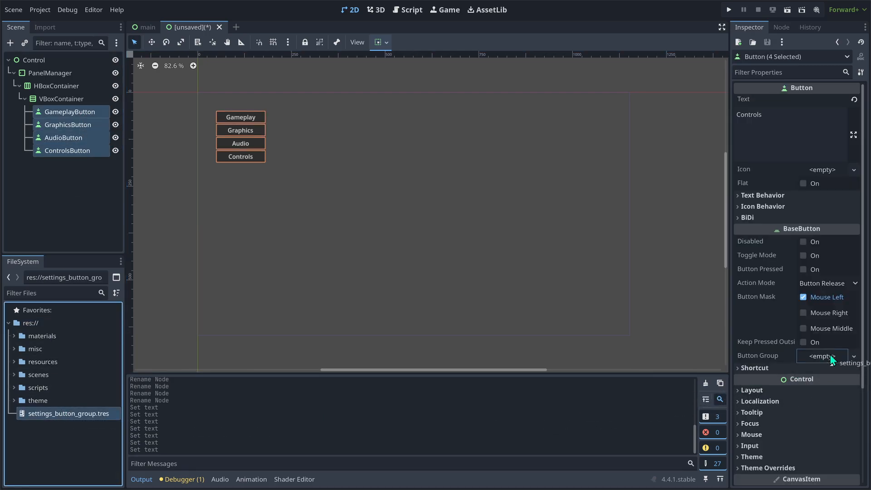
left_click(822, 355)
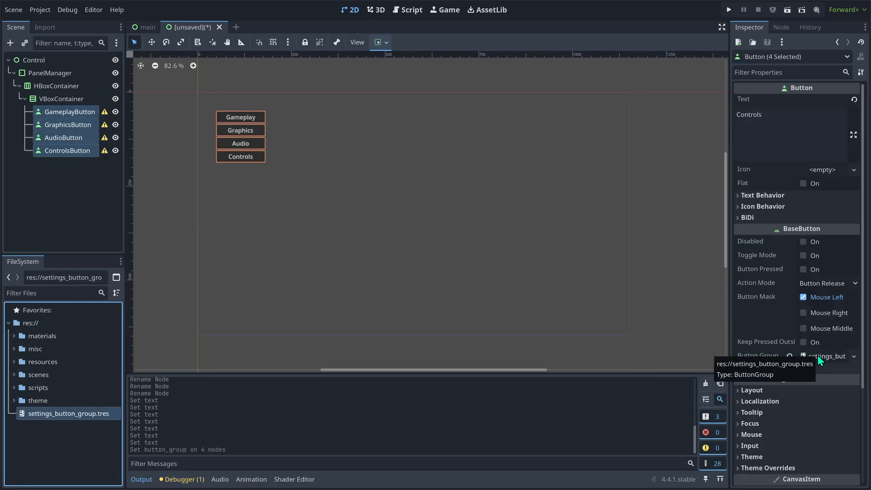
left_click(802, 269)
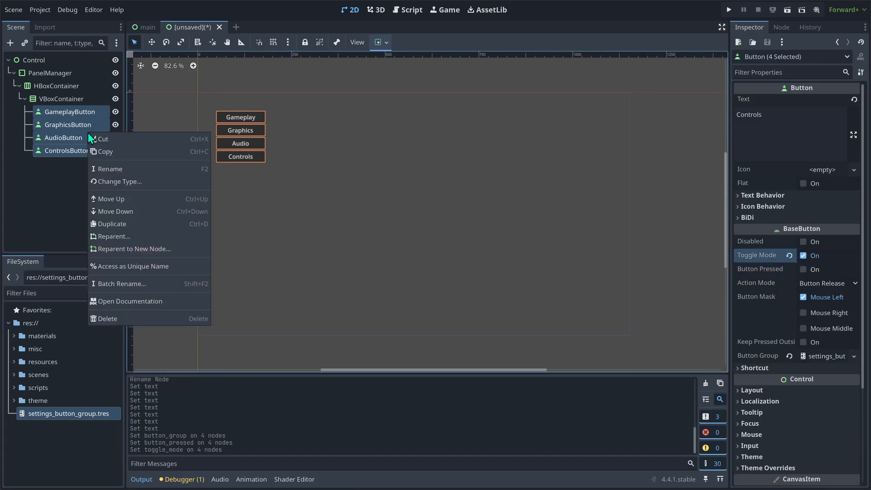
left_click(133, 265)
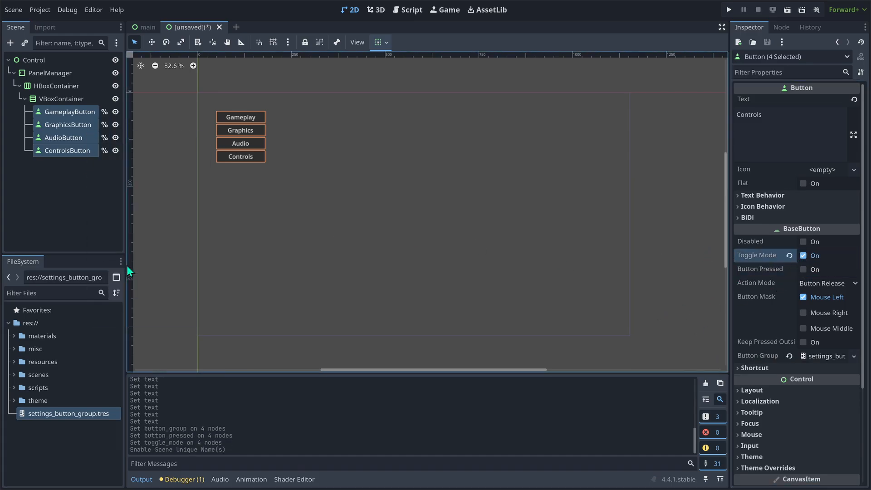
mouse_move(163, 260)
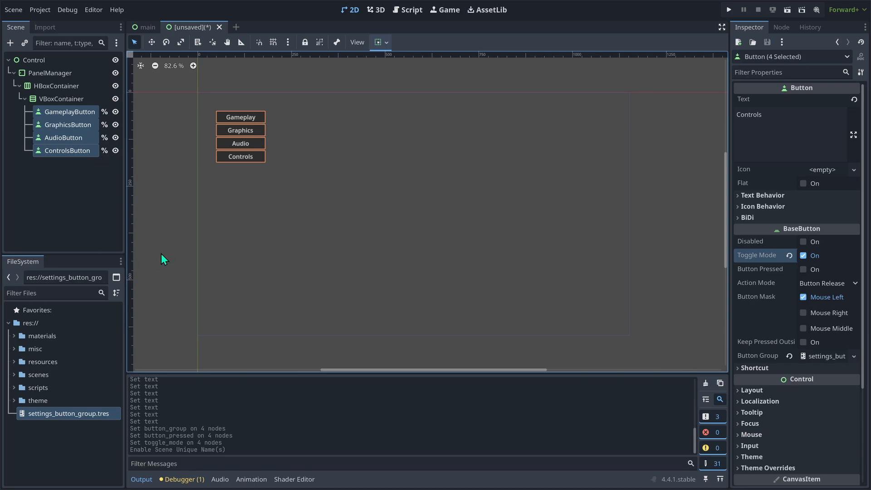
Check the Graphics and Controls buttons individually and select the HBoxContainer as parent
left_click(68, 124)
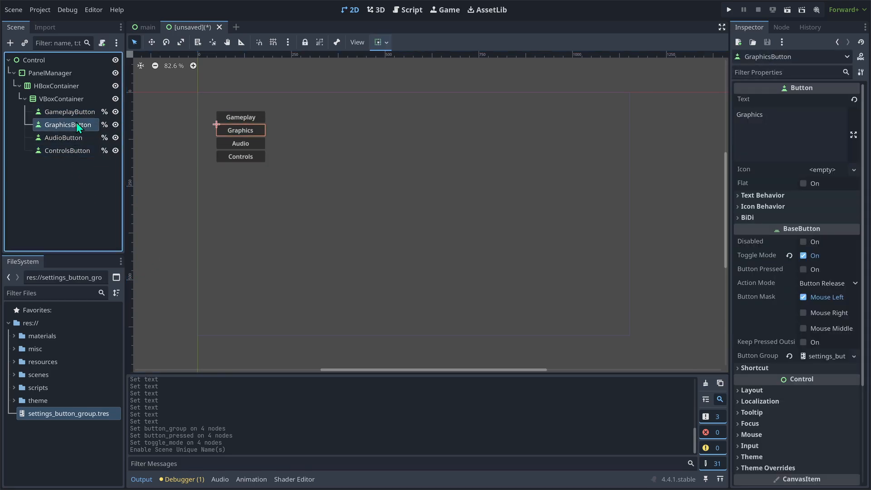
left_click(67, 150)
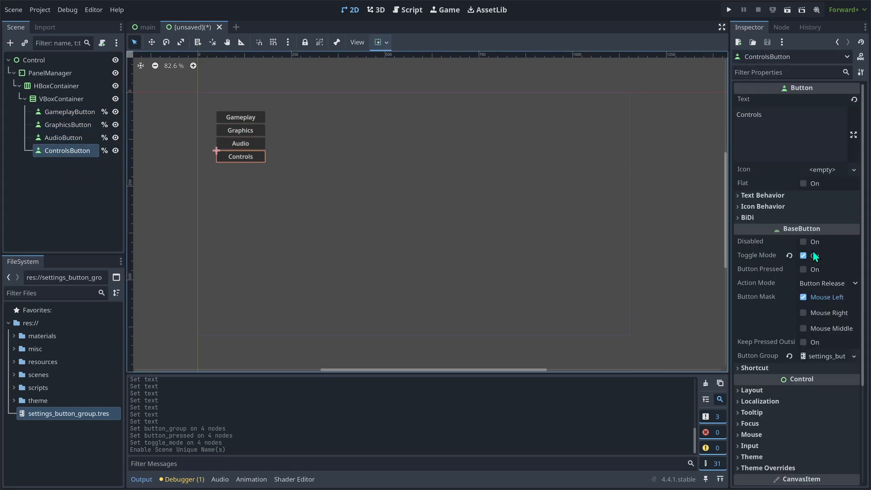
left_click(803, 255)
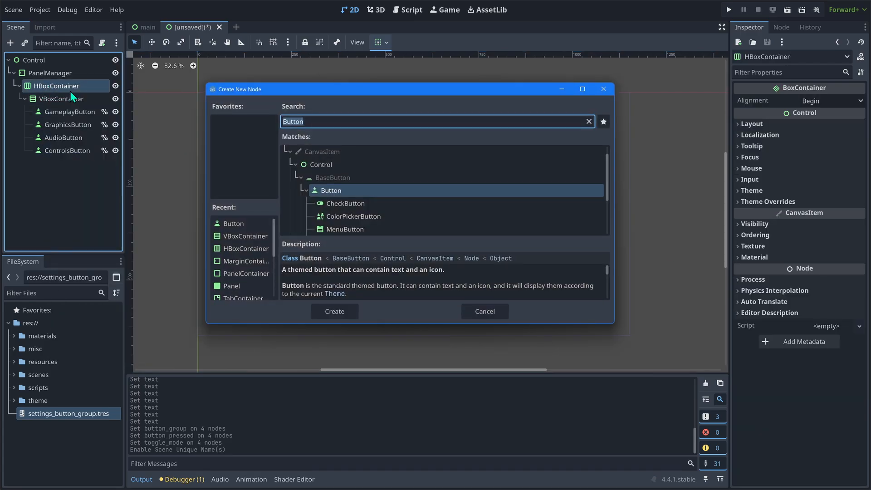
Add a Panel under the HBoxContainer with horizontal Expand enabled
type("Pan")
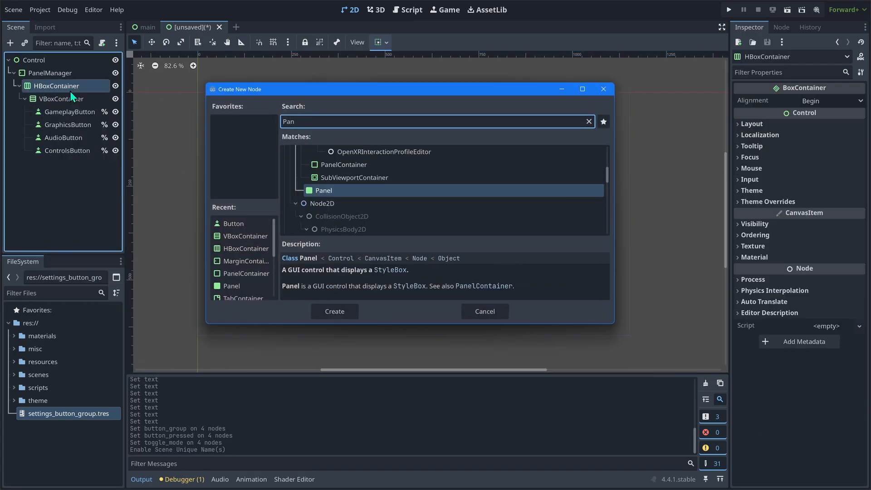
left_click(334, 311)
type("GameplayPanel")
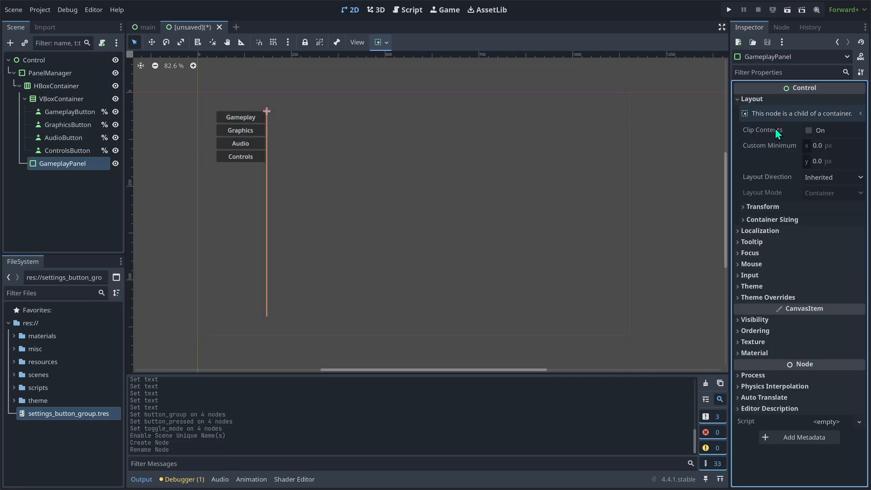
left_click(771, 219)
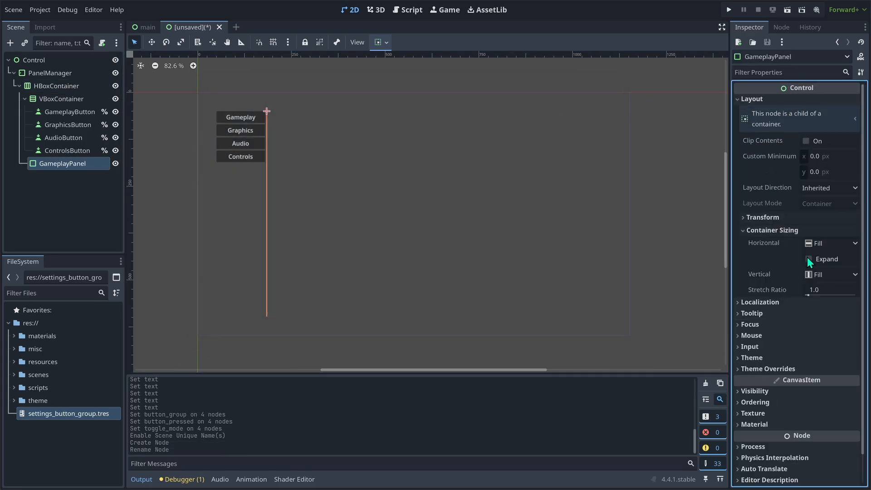
Give the four panels coloured Gameplay, Graphics, Audio, Controls titles and unique-name access
type("GraphicsPanel")
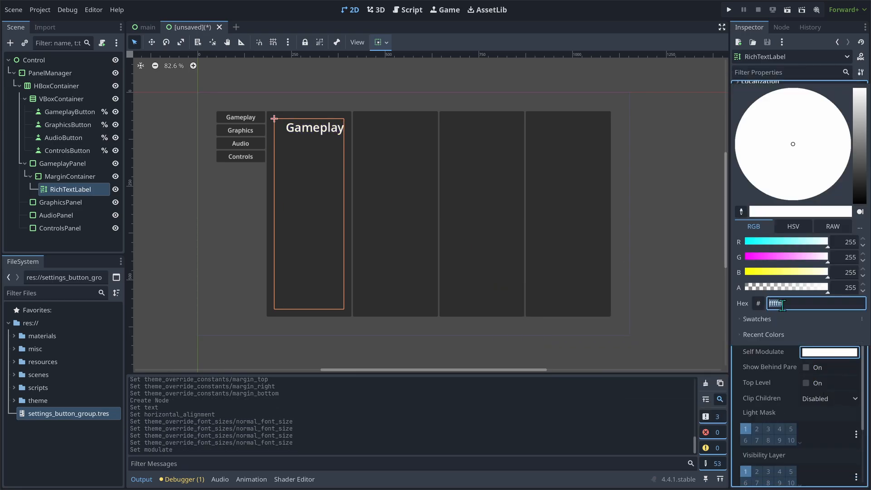
left_click(70, 111)
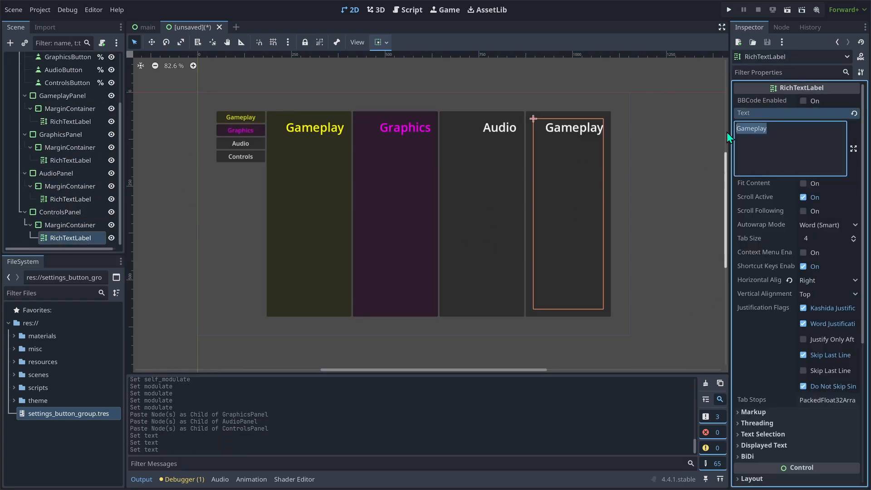
left_click(239, 156)
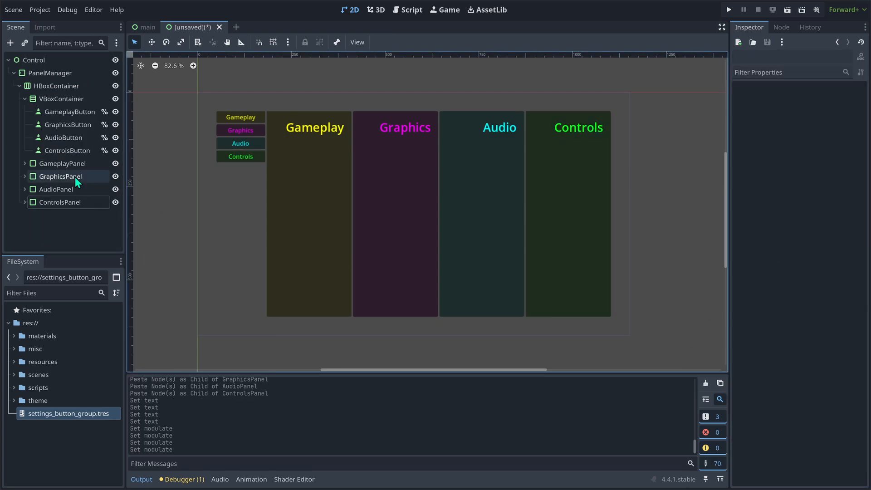
right_click(60, 201)
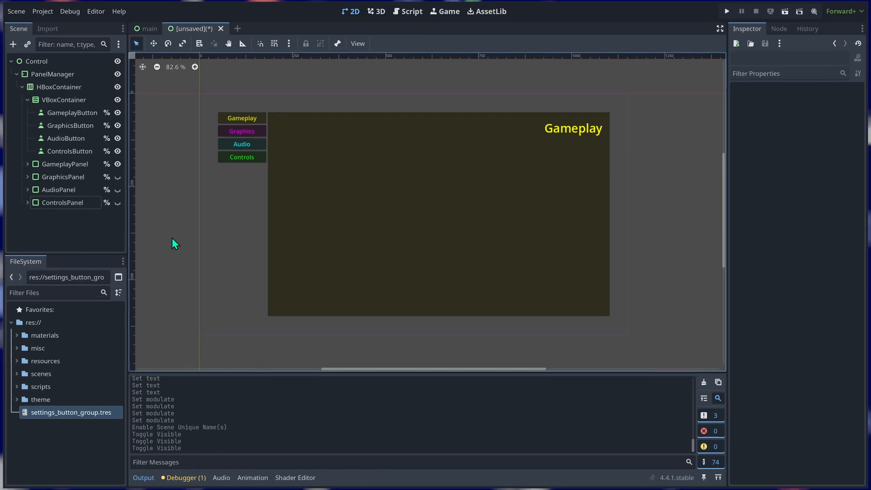
In the PanelManager script declare var panels: Array[PanelContainer] = []
left_click(50, 73)
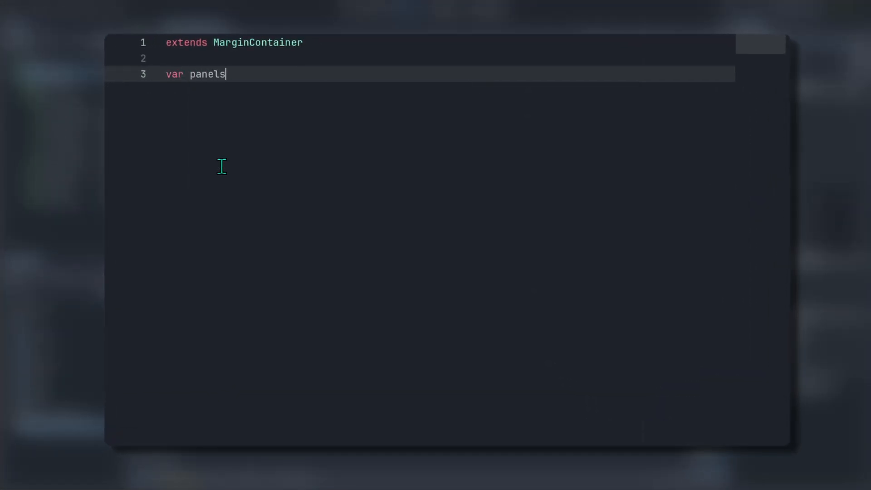
type(": Array")
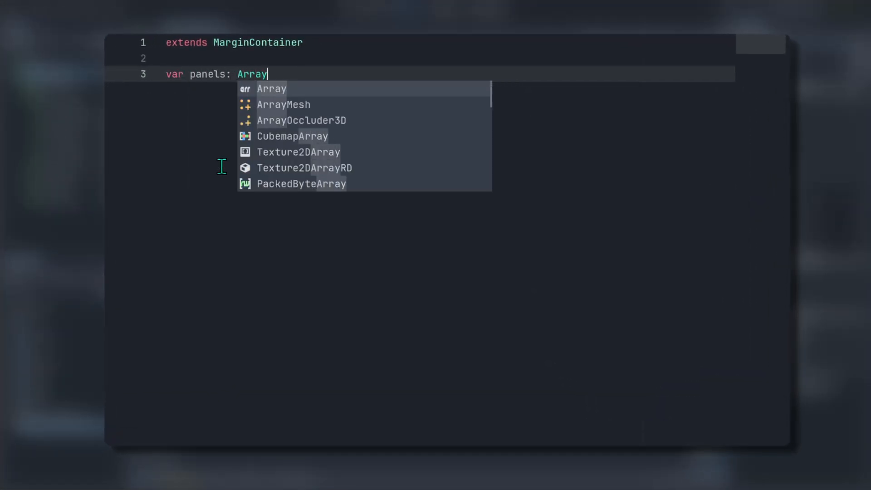
type("[PanelContainer] =")
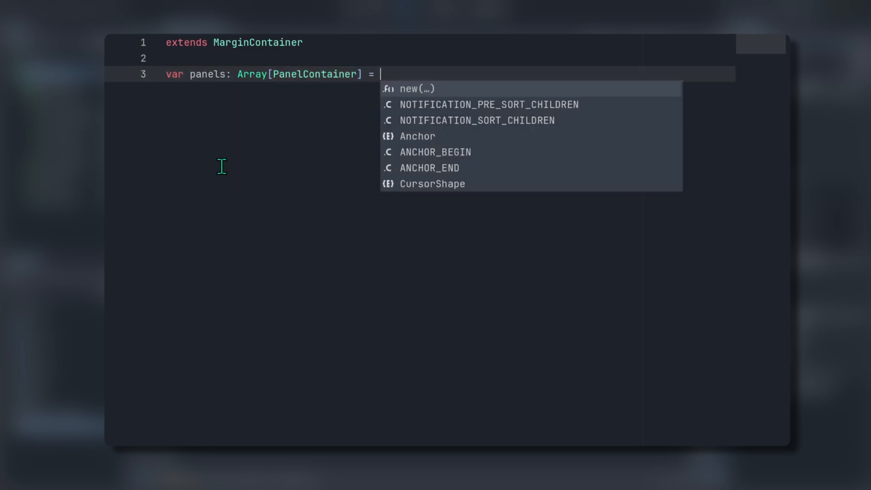
type("[]")
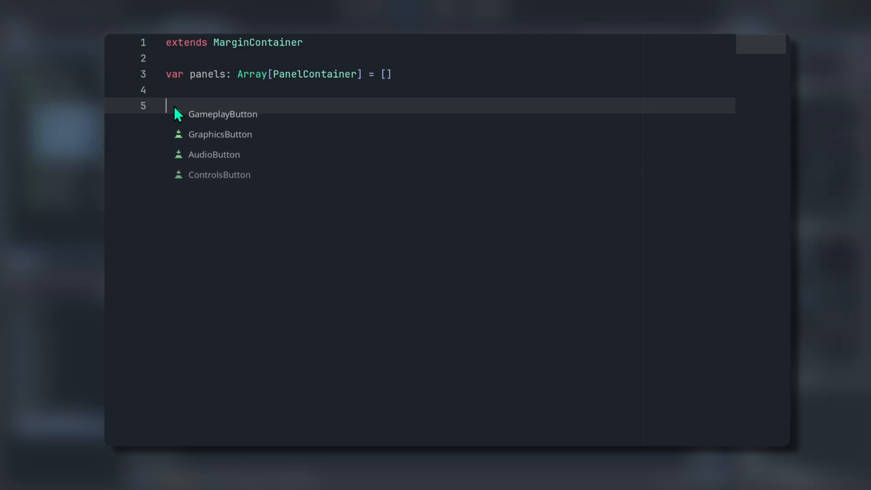
type("@onready var gameplay_button: Button = %GameplayButton")
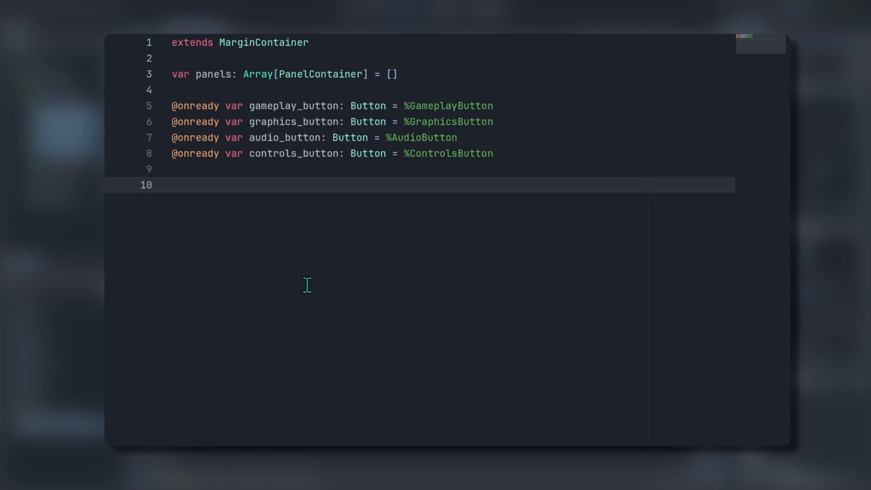
type("func _ready() -> void:")
type("pa")
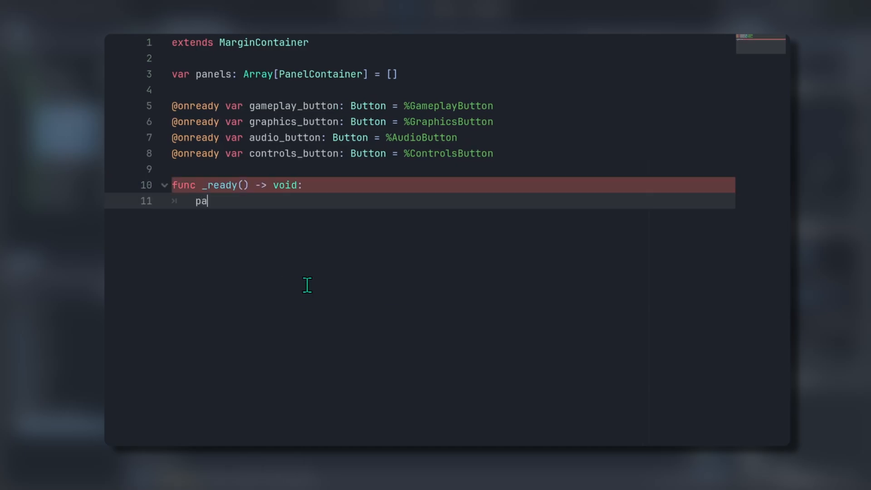
type("nels")
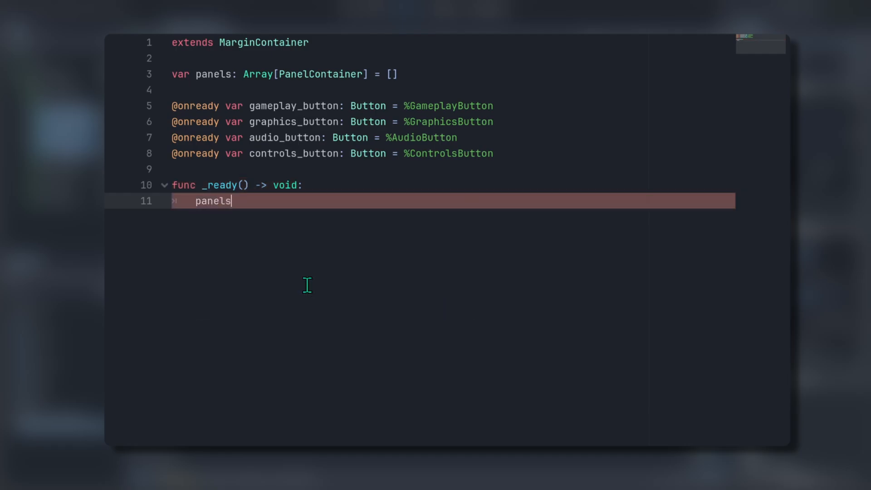
type("= [")
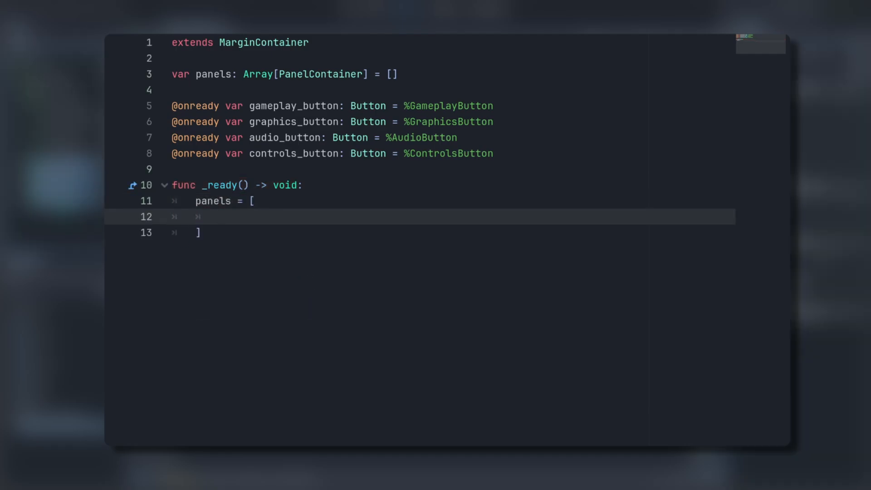
type("%GameplayPanel, %GraphicsPanel, %AudioPanel, %ControlsPanel")
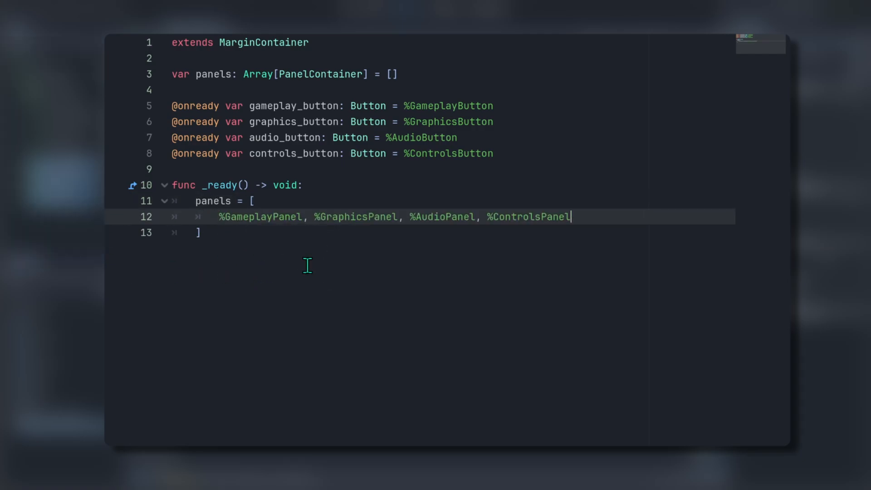
Declare func show_panel(panel_to_show: PanelContainer) -> void
key("enter")
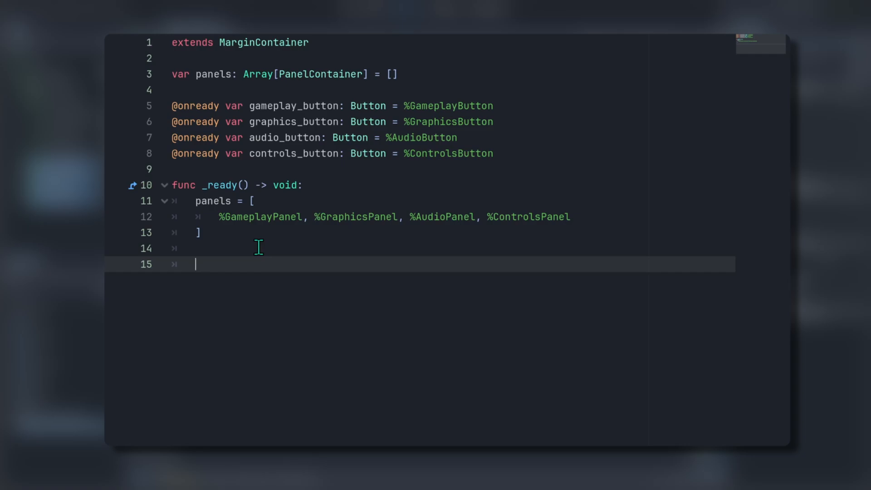
type("func")
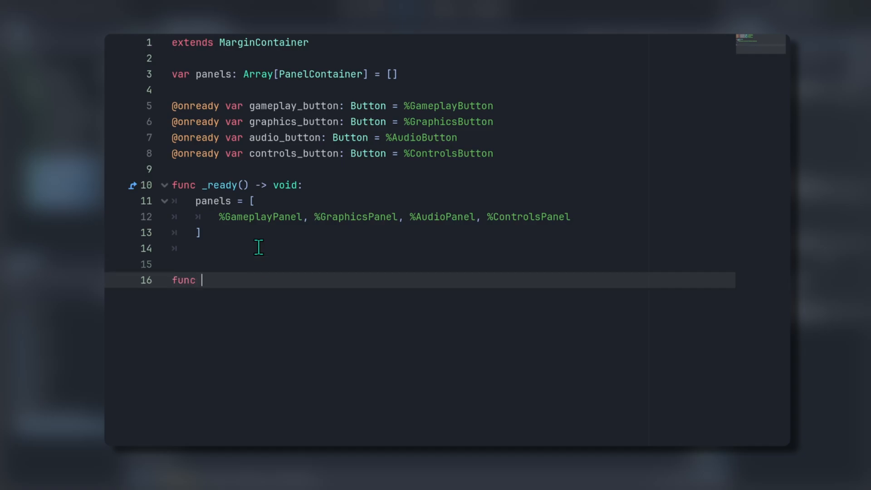
type("show_panel(panel)")
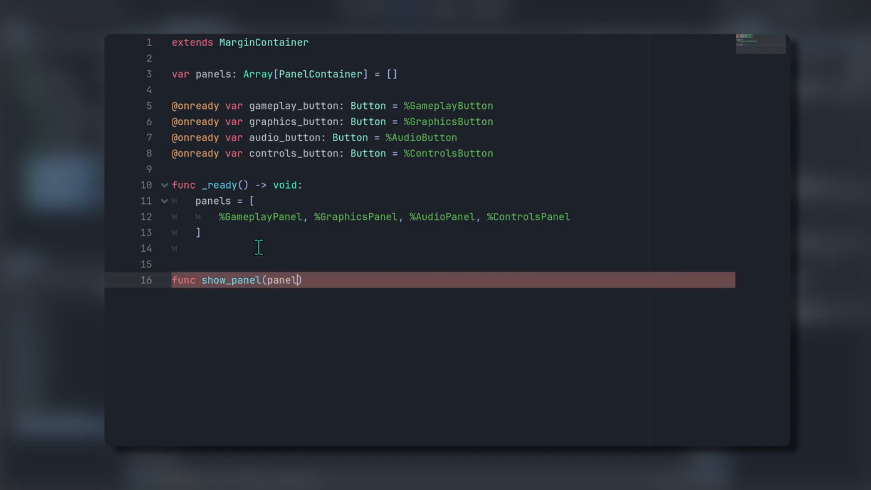
type("_to_show")
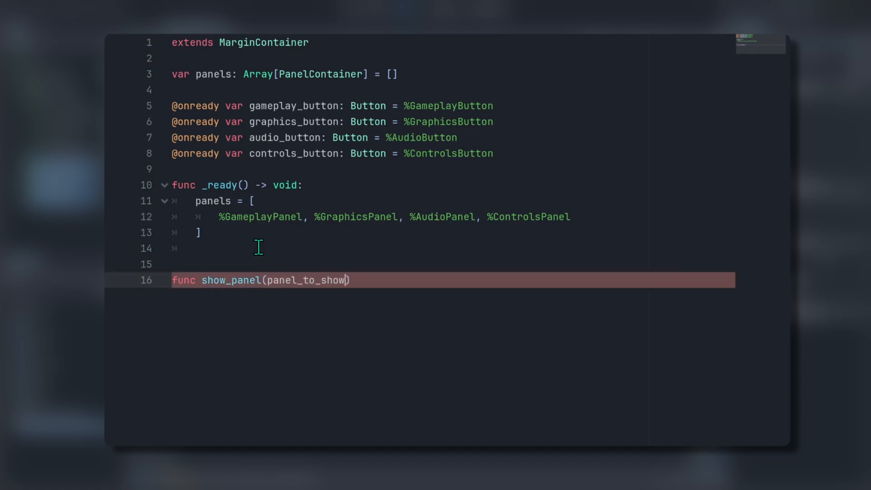
type(": PanelContainer")
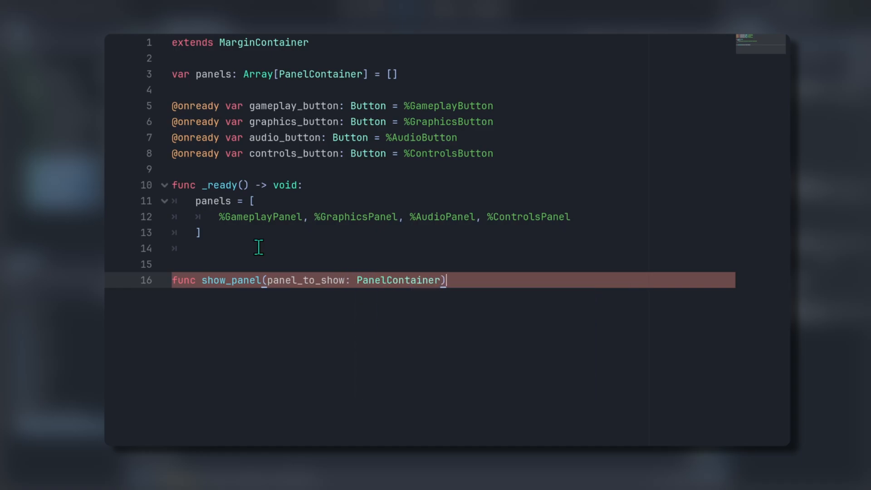
type("-> void:")
type("panel")
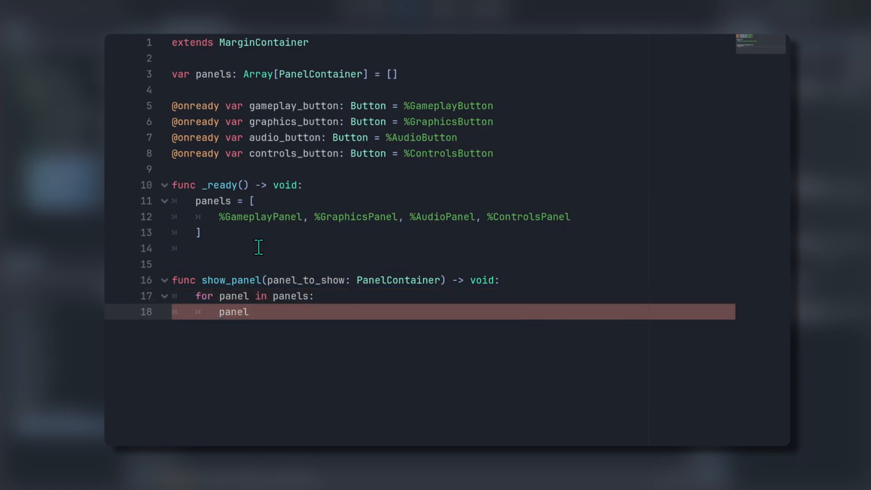
Hide every panel in the loop, then call panel_to_show.show(), and start the gameplay_button line in _ready
type(".hide()")
type("# p")
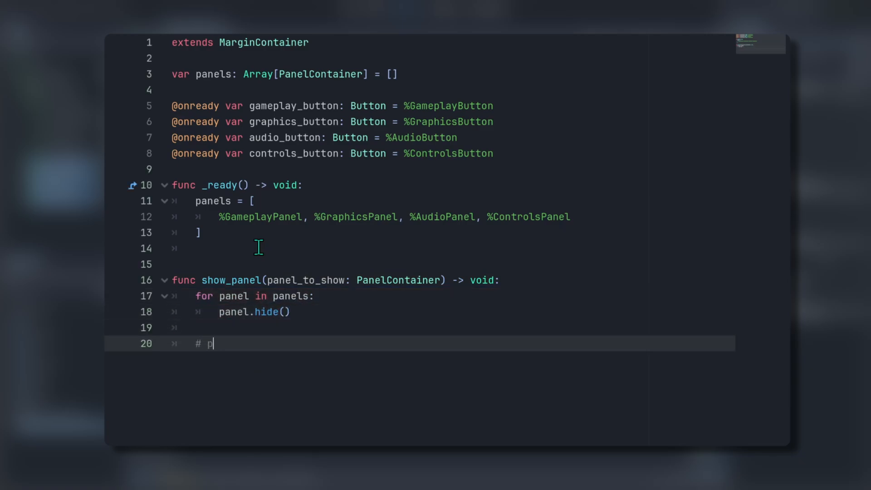
type("anel.")
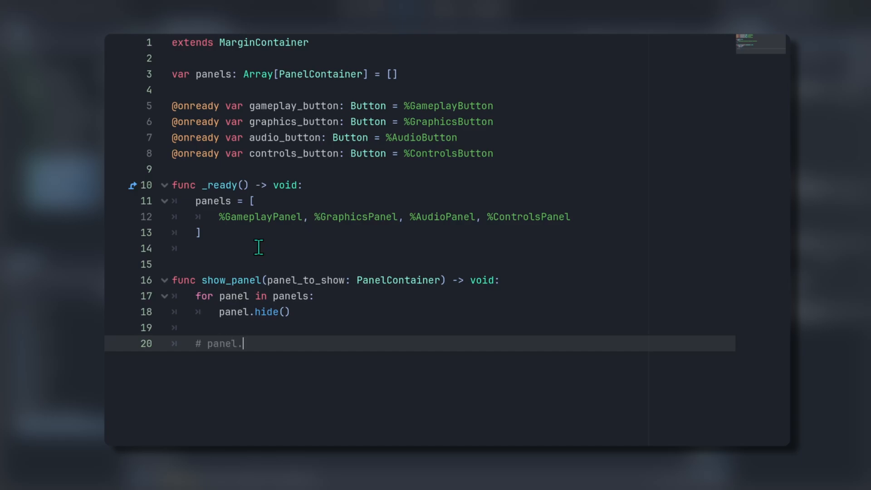
type("visiable")
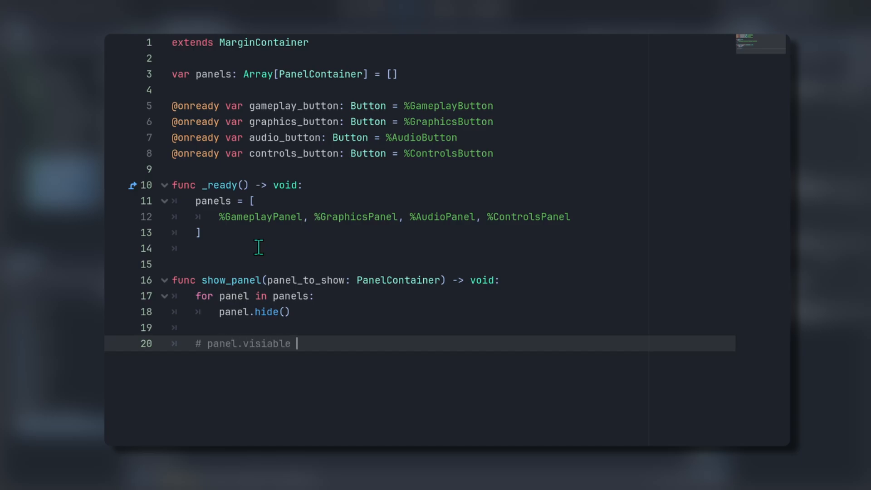
type("= false...")
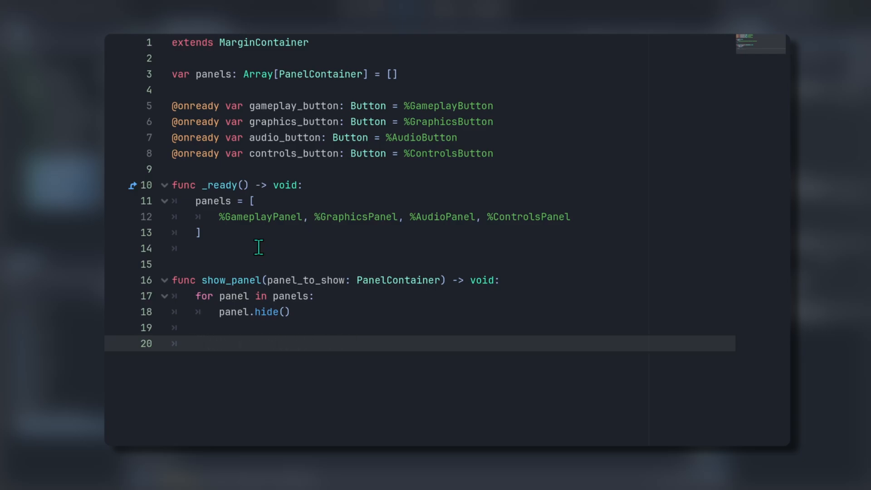
type("panel_to_show")
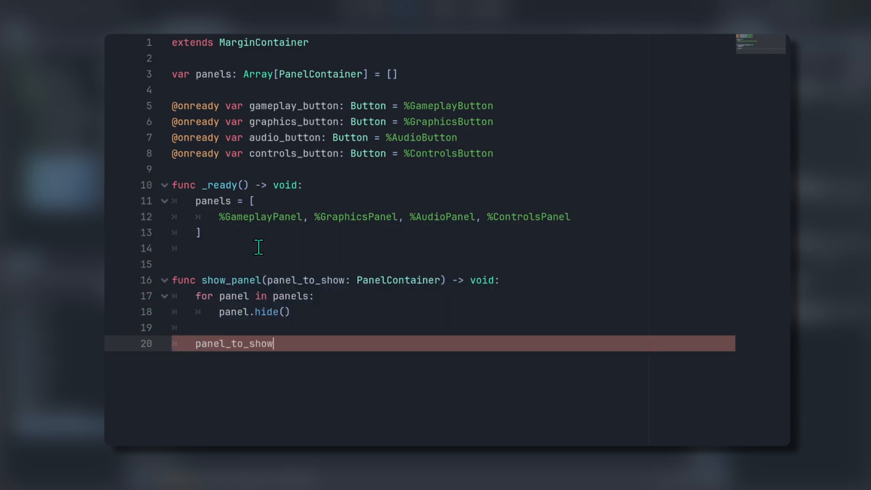
type(".show()")
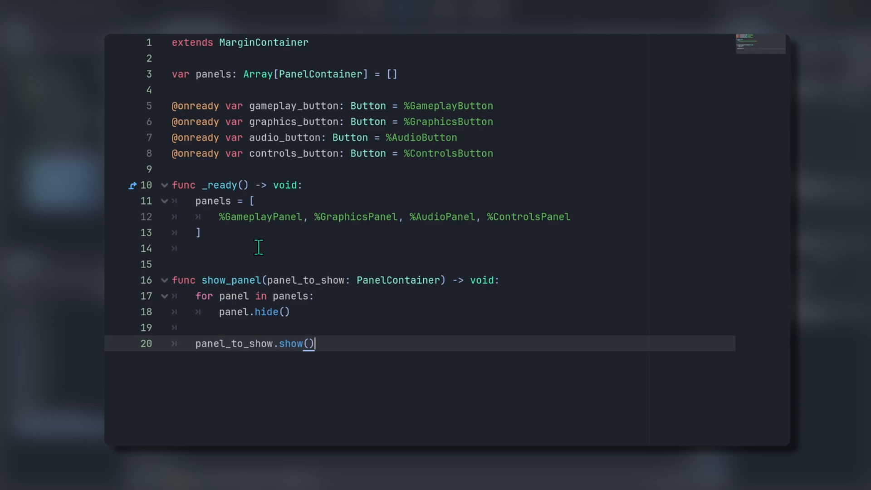
type("gameplay_button.")
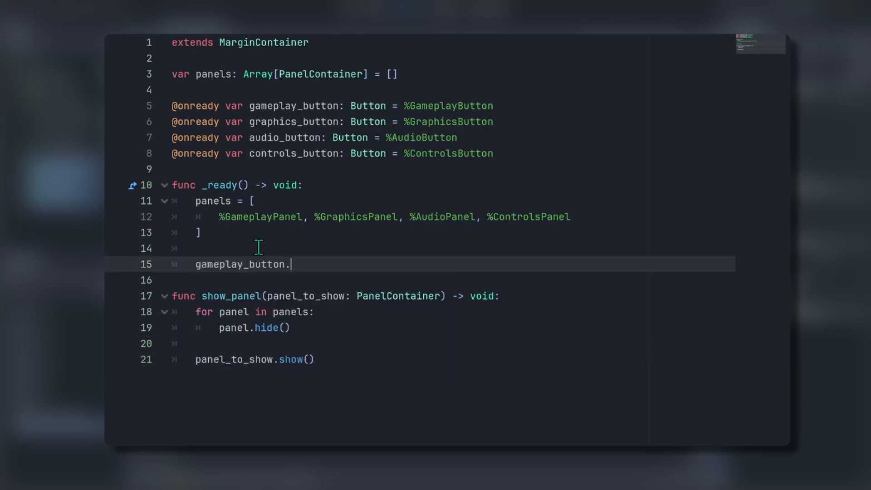
Write gameplay_button.pressed.connect(show_panel.bind(panels)) in _ready
type("pressed.connect(show")
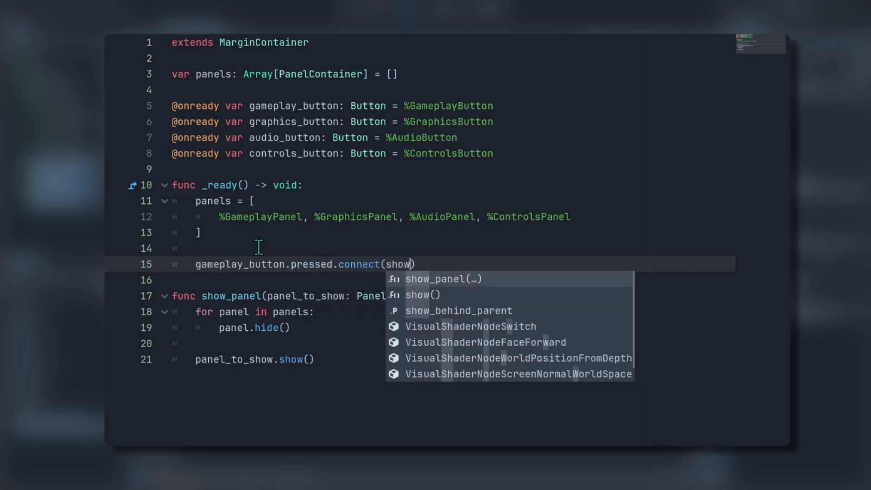
left_click(441, 278)
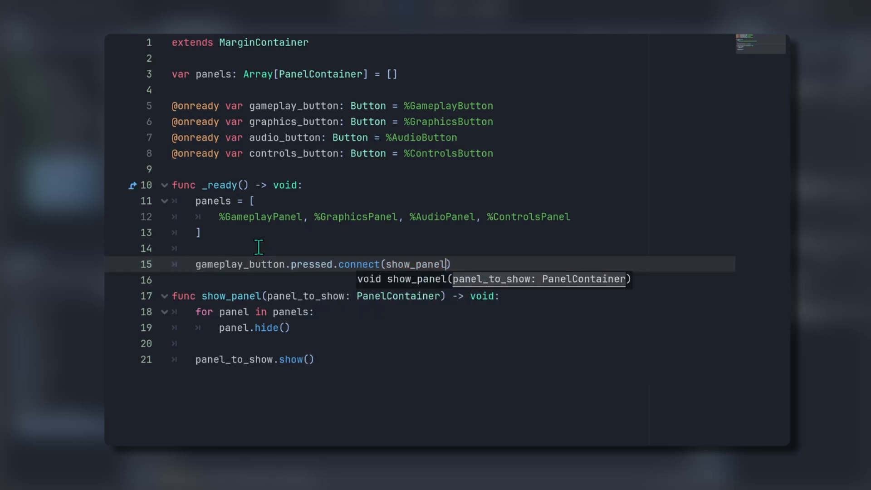
type(".bind(")
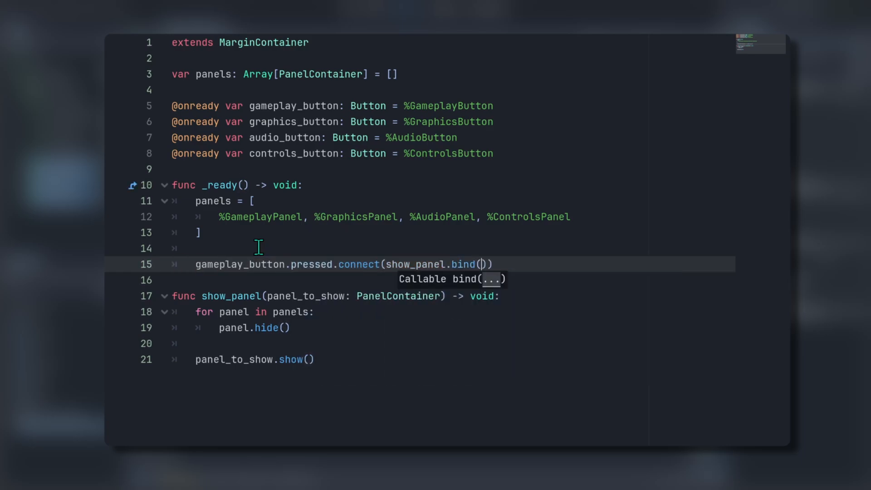
type("panels")
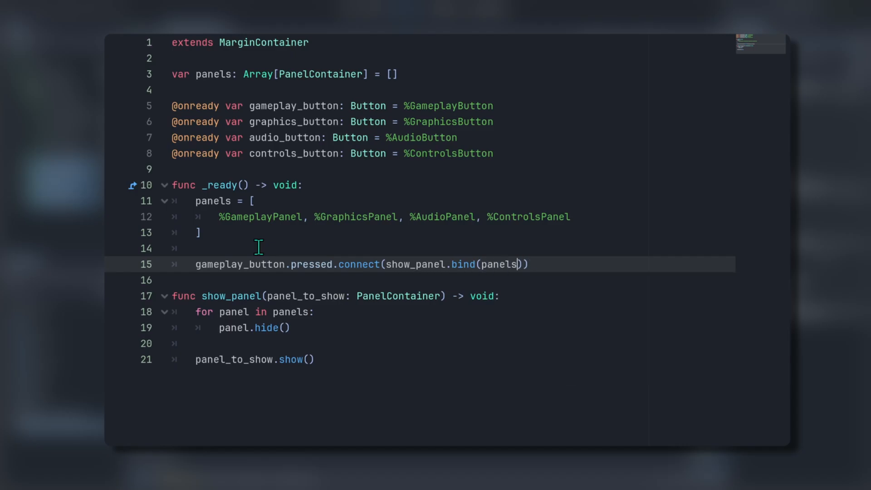
Run the project and press the Gameplay and next button to check panel switching
left_click(728, 9)
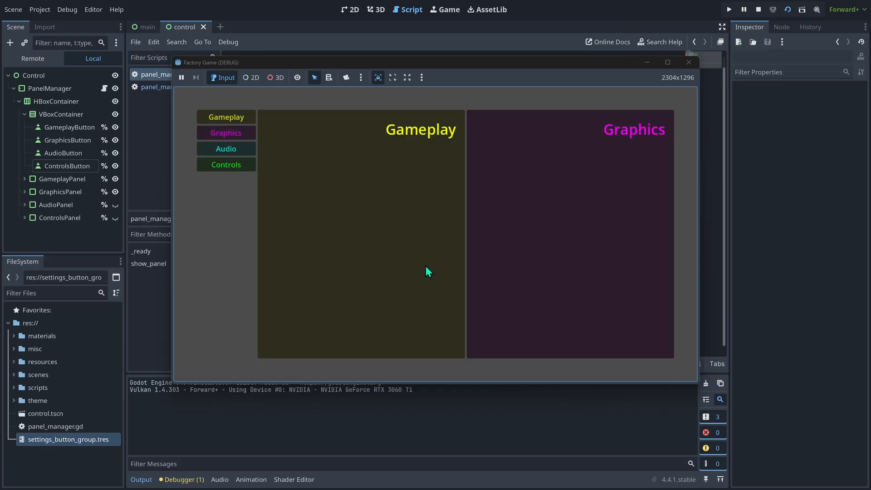
mouse_move(330, 186)
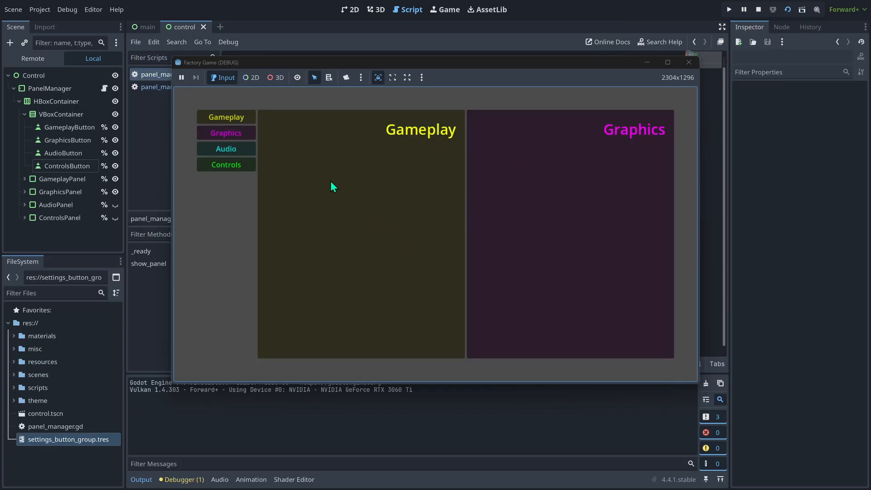
left_click(226, 117)
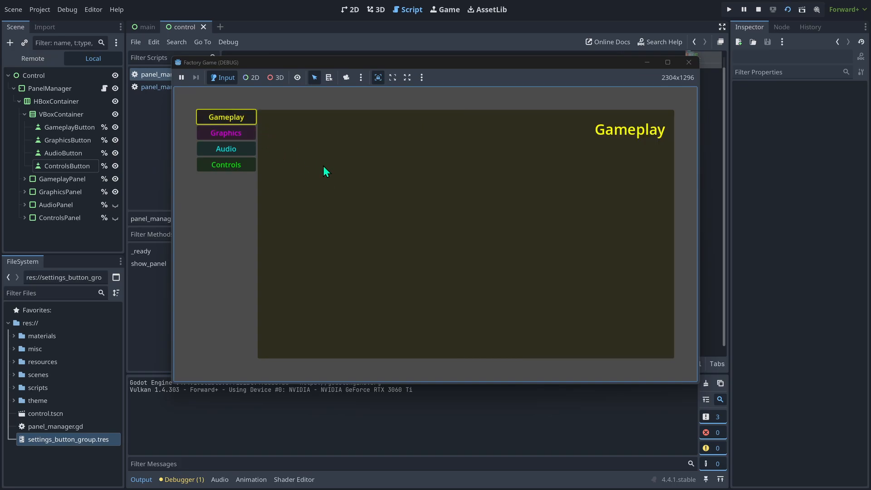
left_click(226, 133)
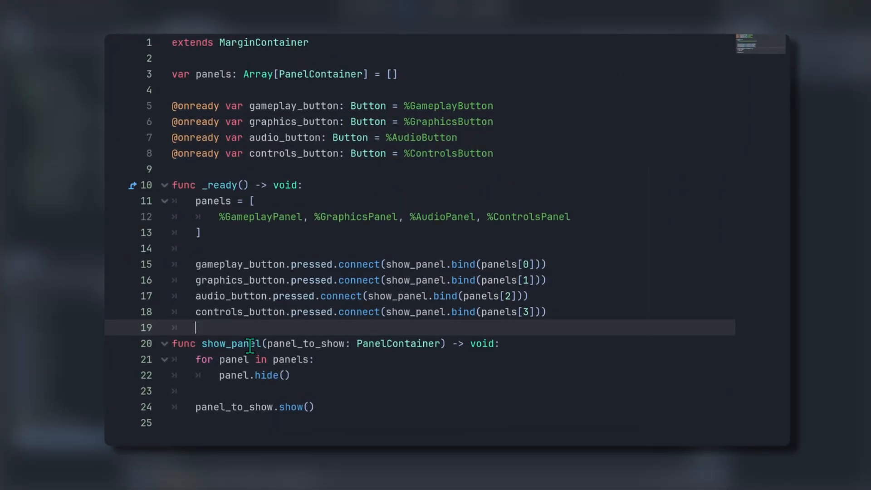
Add show_panel(panels[0]) at the end of _ready and begin a gameplay_button.gr line
type("show_panel()")
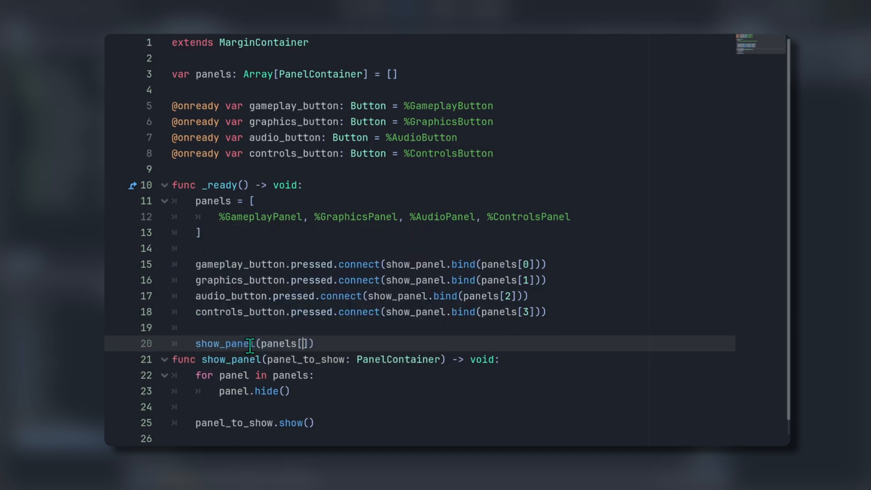
type("0")
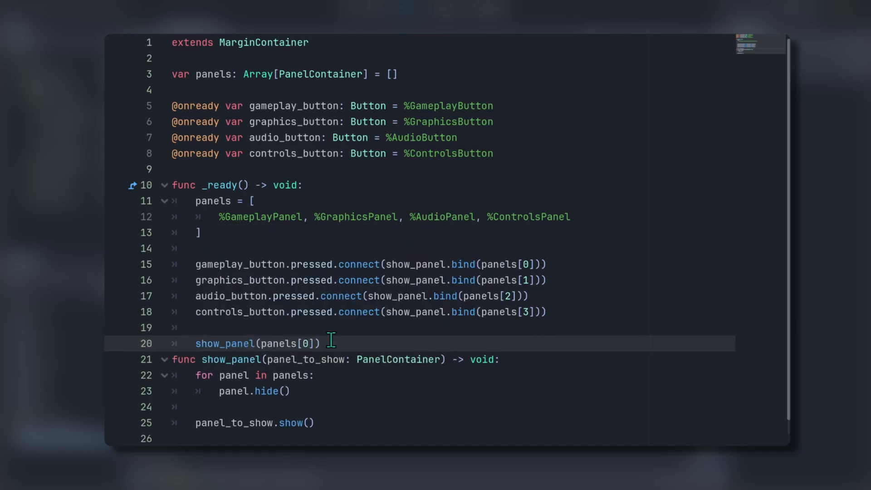
key("Enter")
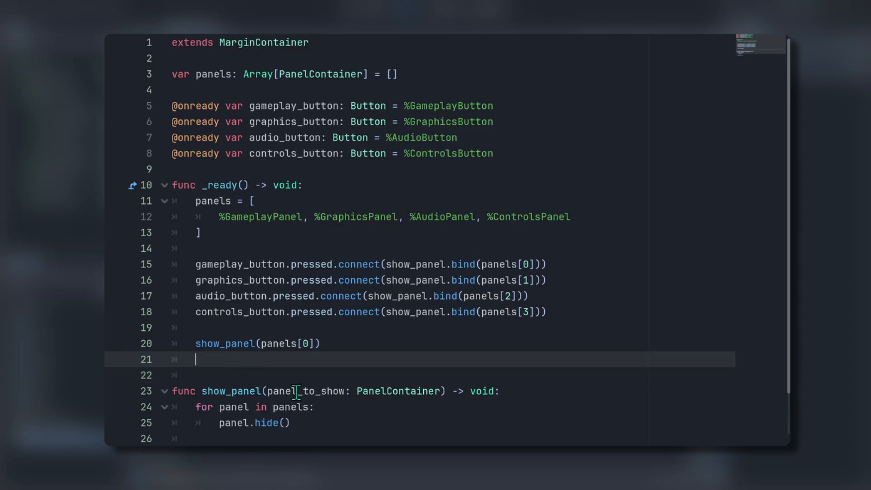
type("gameplay_button.gr")
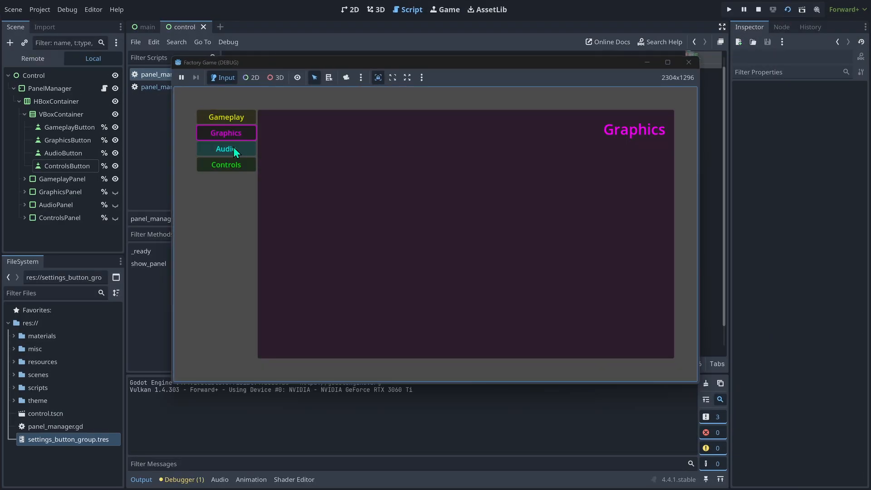
In the running menu switch between the Audio and other panels to confirm toggling works
left_click(226, 117)
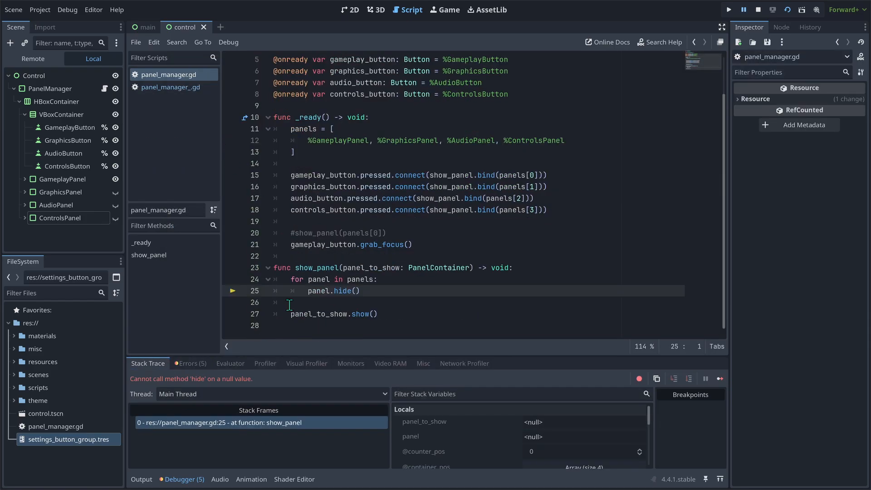
mouse_move(246, 383)
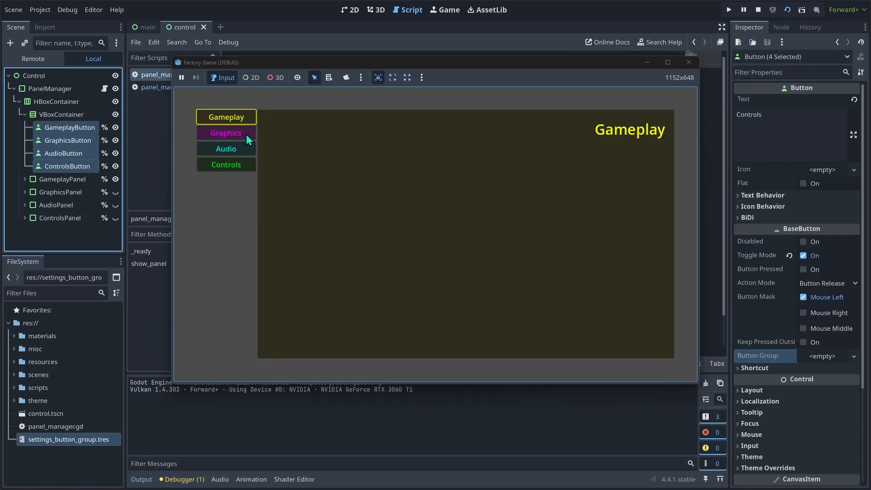
left_click(226, 164)
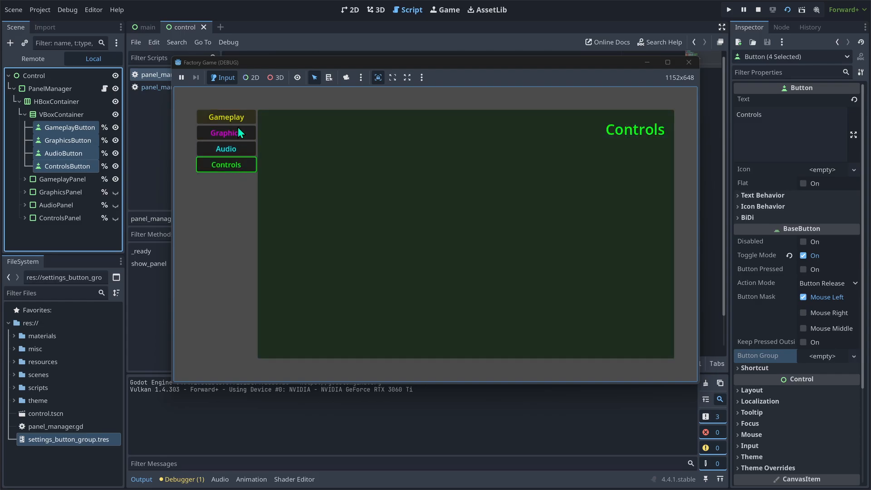
left_click(226, 132)
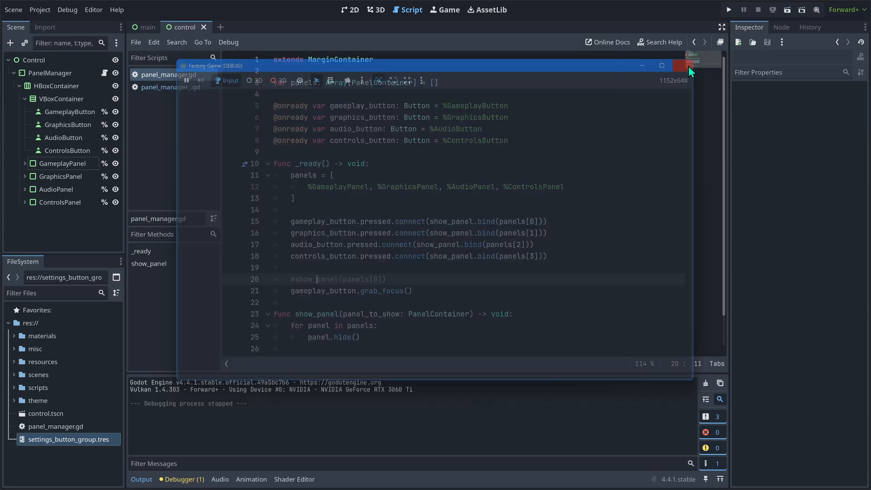
Run the settings menu and switch between Controls and Audio panels to verify each shows its colour
left_click(688, 65)
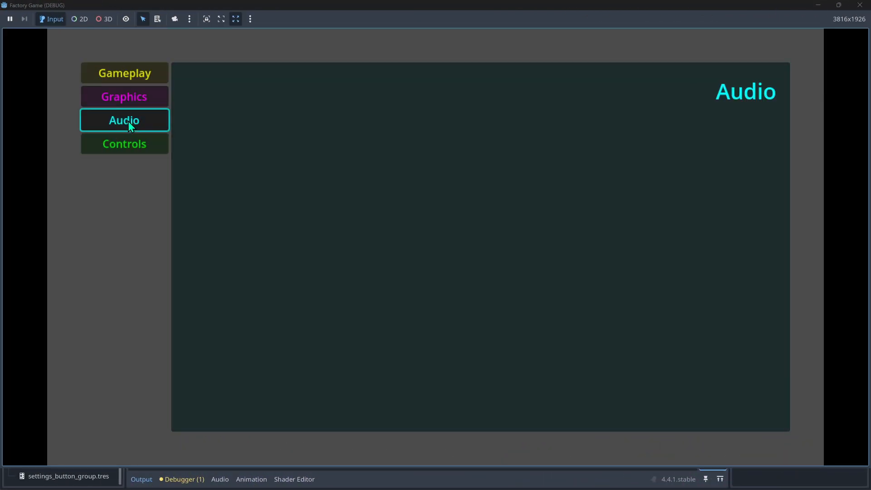
left_click(124, 144)
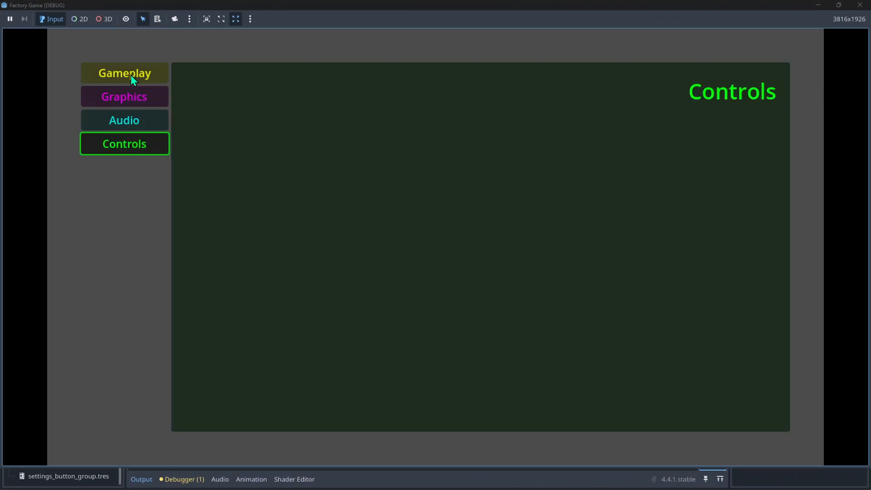
left_click(124, 119)
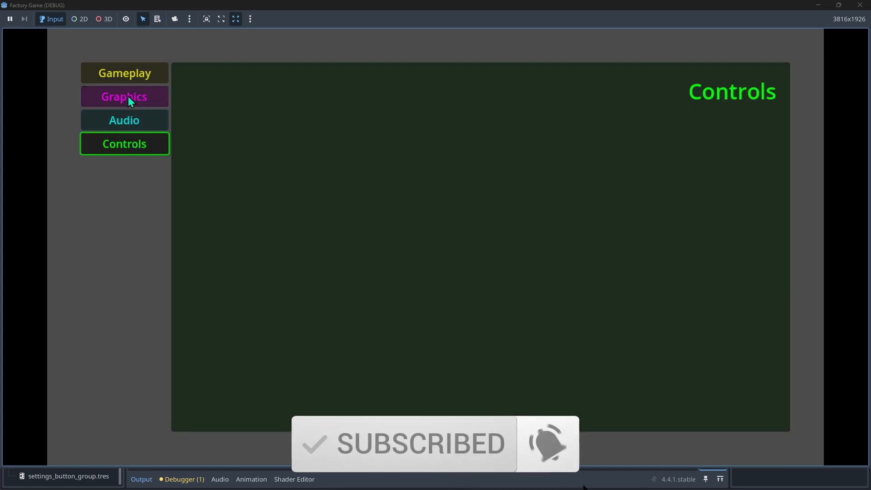
left_click(124, 120)
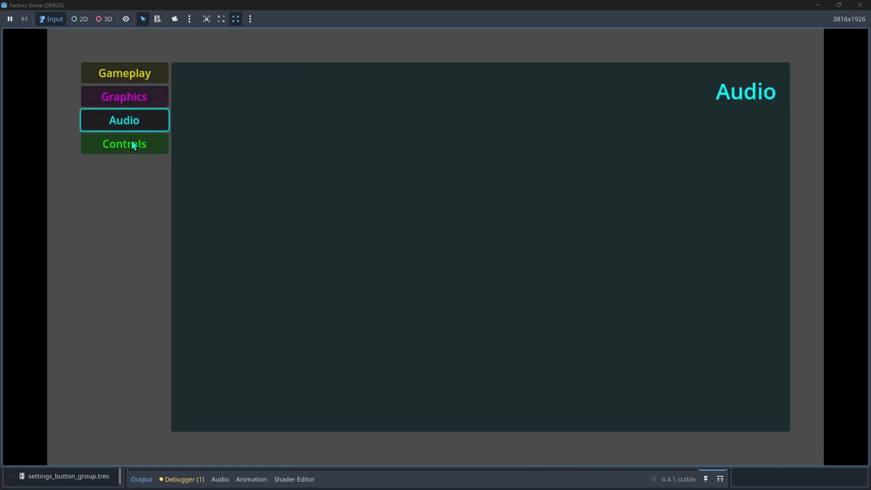